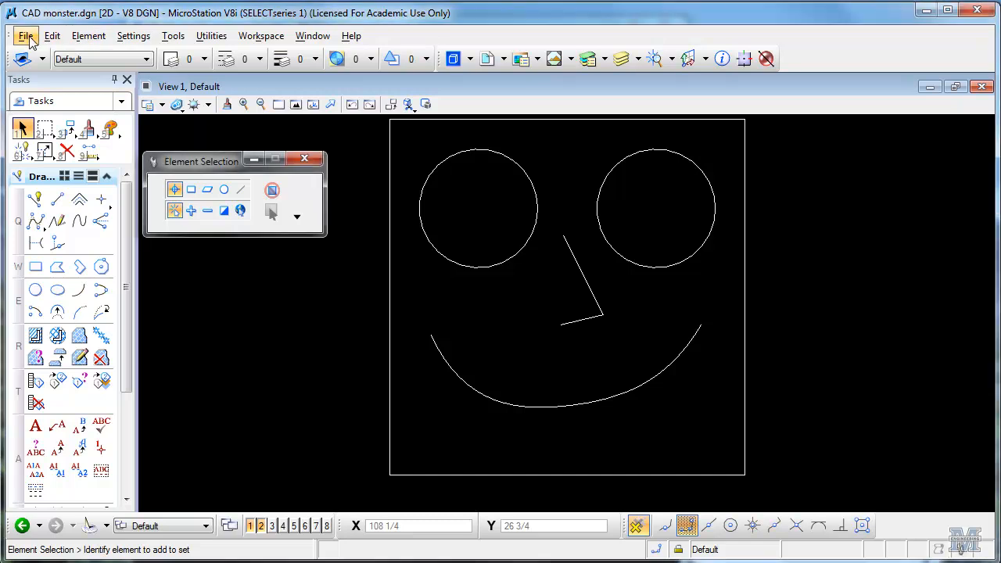
- Enter the path to the WorkSpace\System\seed\seed2d.dgn file as the CIE 101 window's location
{"action": "left_click", "coordinate": [25, 36]}
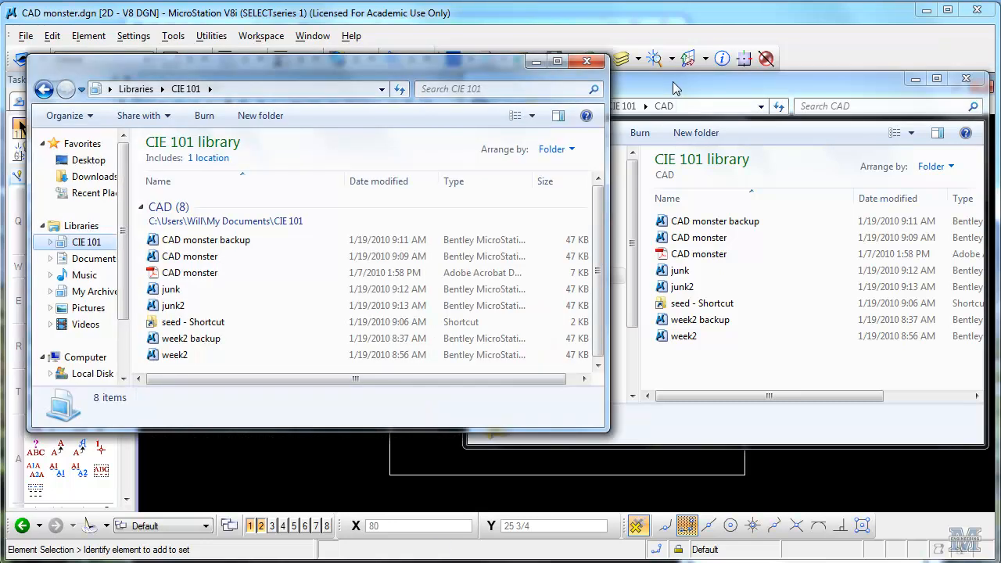
{"action": "mouse_move", "coordinate": [414, 75]}
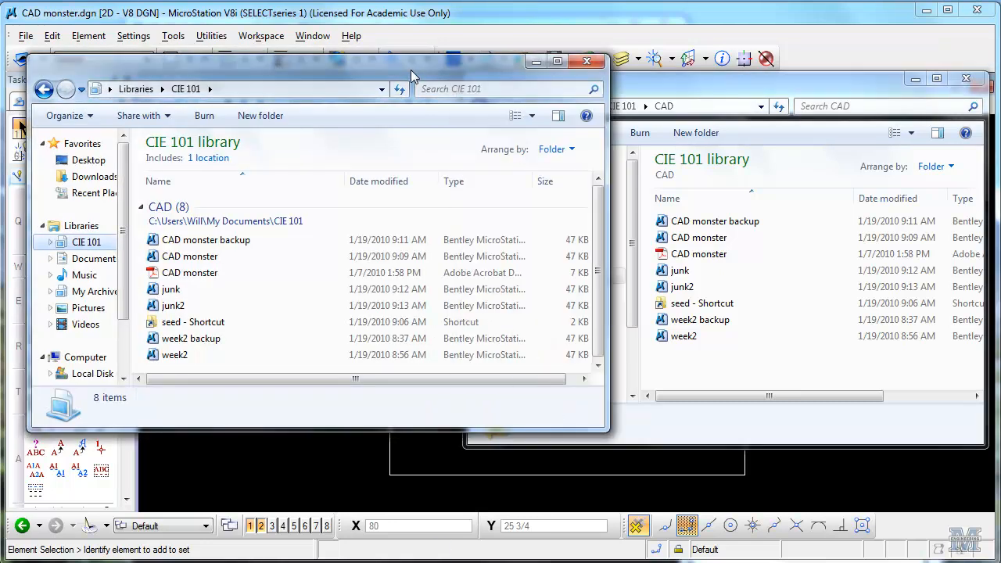
{"action": "mouse_move", "coordinate": [660, 86]}
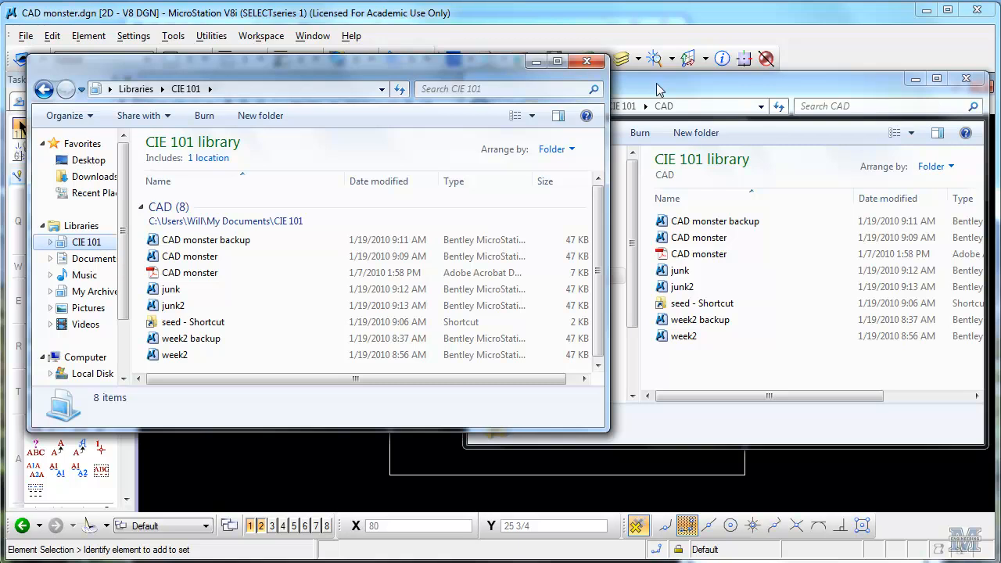
{"action": "mouse_move", "coordinate": [219, 97]}
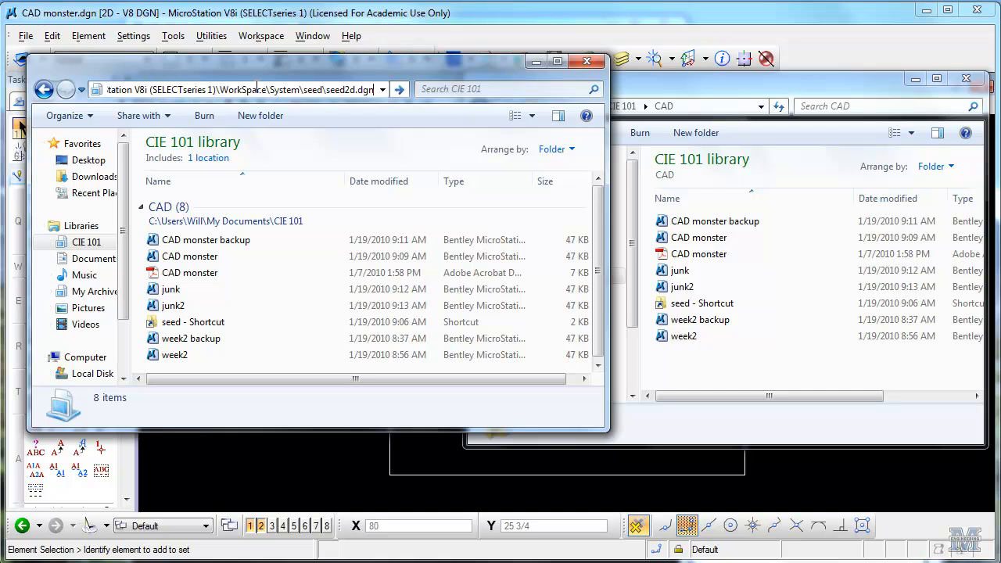
{"action": "left_click", "coordinate": [235, 89]}
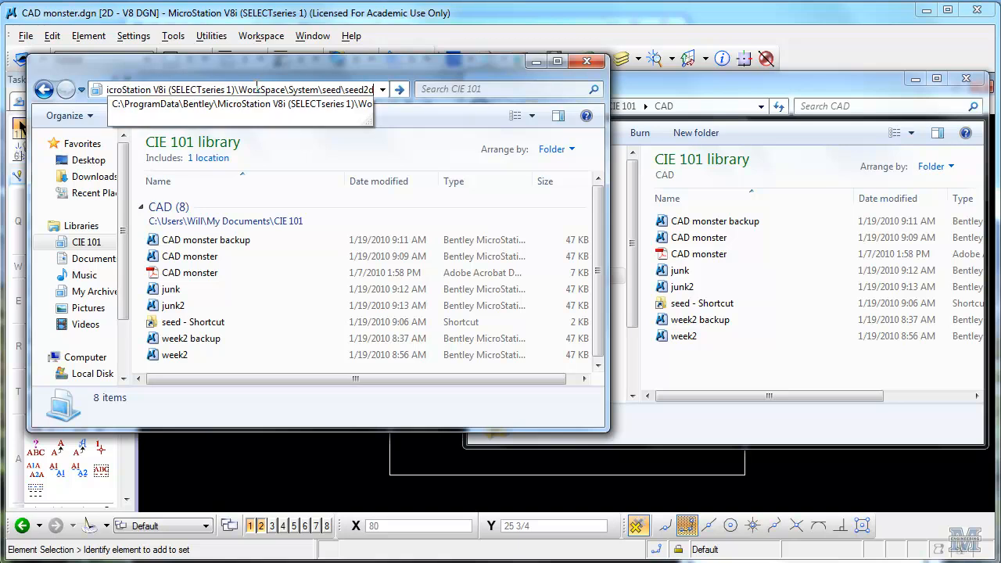
- Go into MicroStation's seed folder to make a seed shortcut in the CAD folder
{"action": "left_click", "coordinate": [389, 88]}
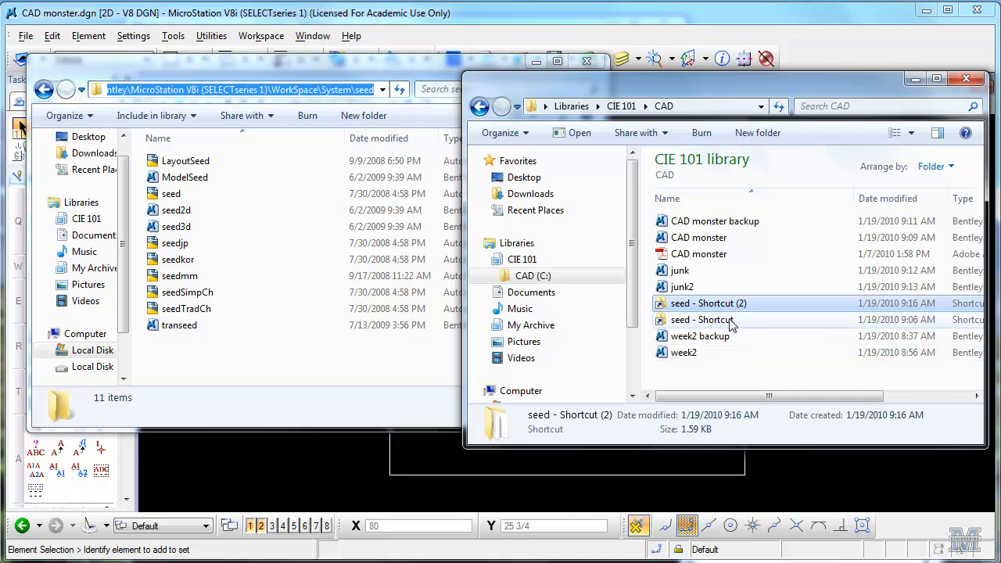
{"action": "mouse_move", "coordinate": [707, 303]}
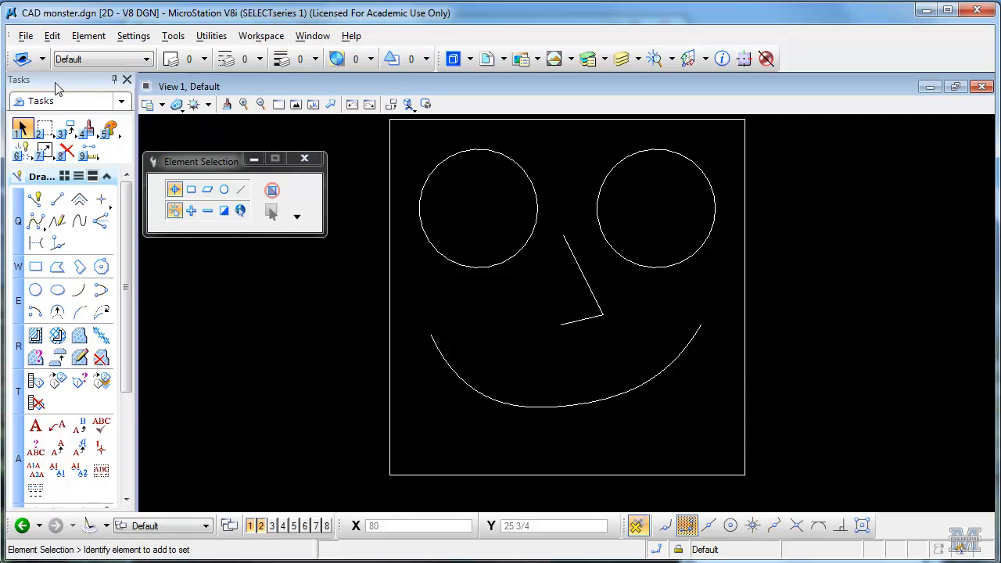
- Create a new design file named 'seed 2D inches' in the CAD folder and open it
{"action": "left_click", "coordinate": [25, 36]}
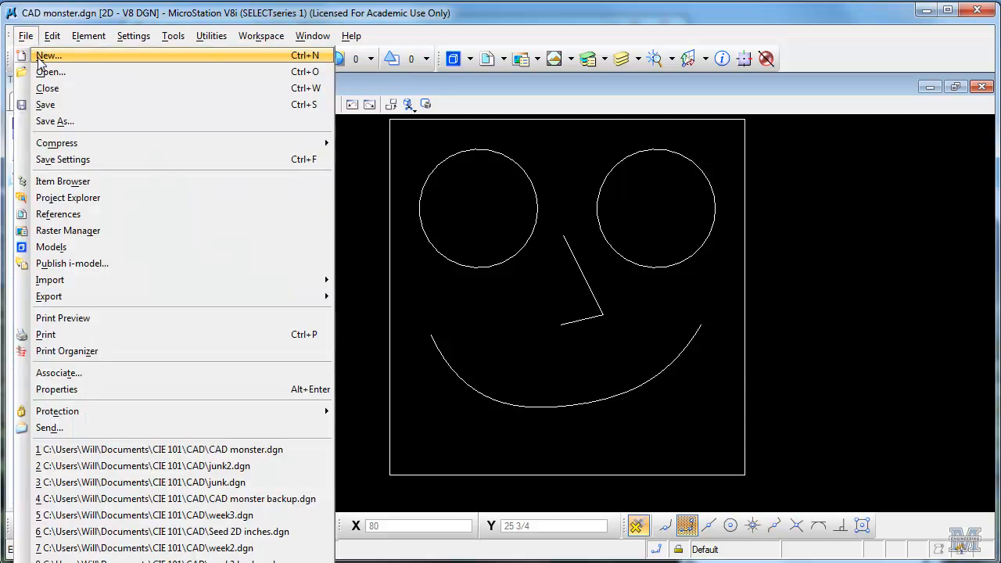
{"action": "left_click", "coordinate": [47, 54]}
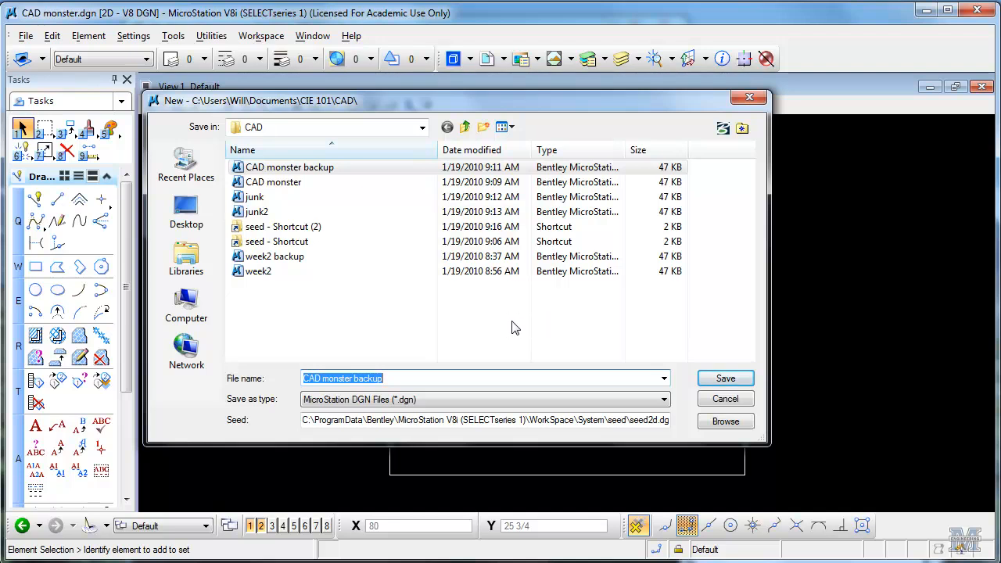
{"action": "type", "text": "seed 2"}
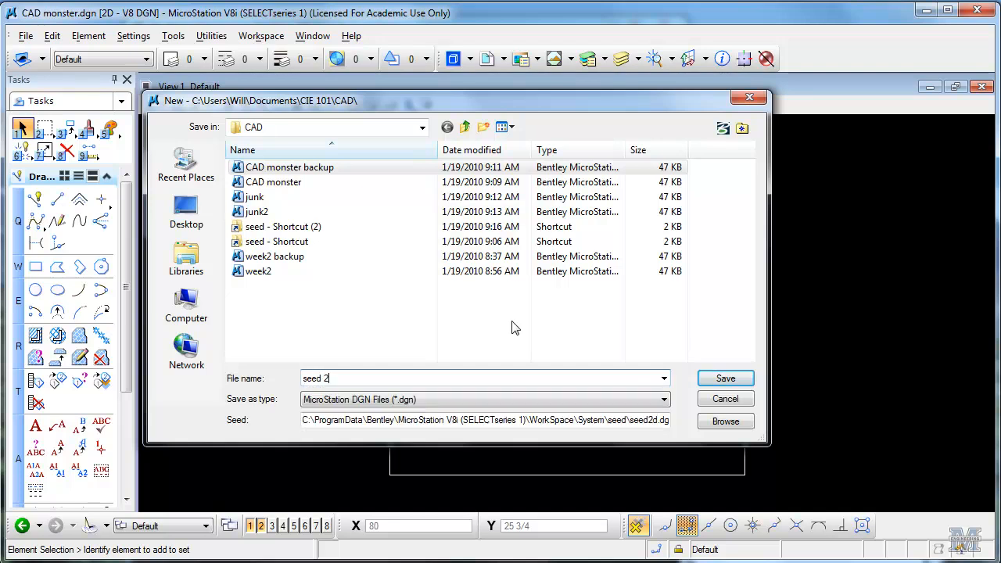
{"action": "type", "text": "D"}
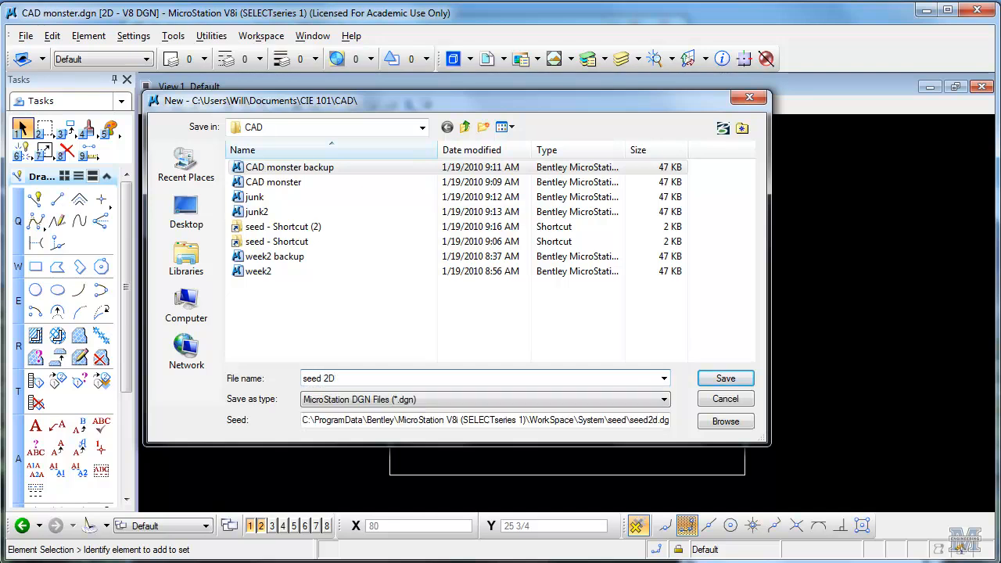
{"action": "type", "text": "inches"}
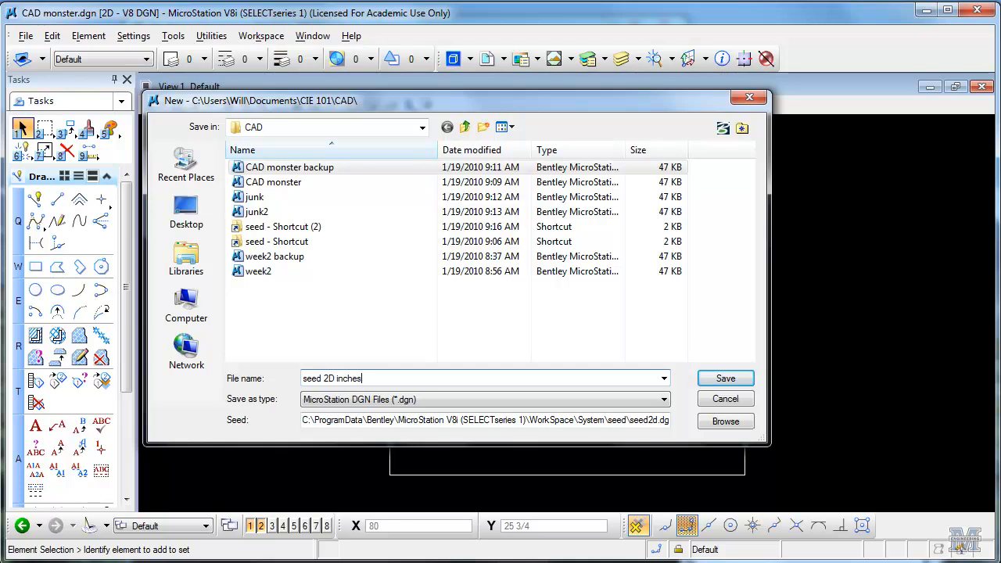
{"action": "mouse_move", "coordinate": [712, 360]}
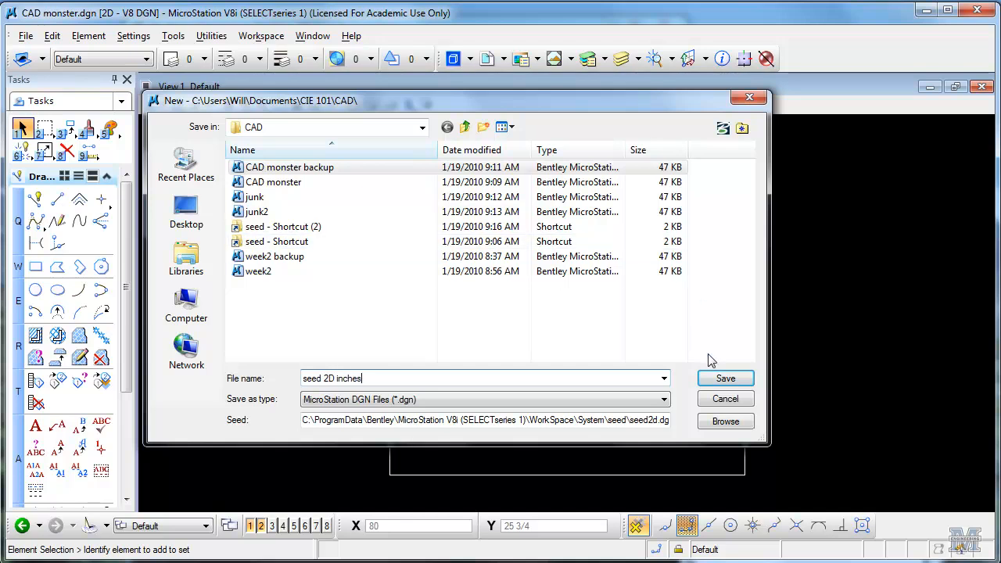
{"action": "left_click", "coordinate": [726, 377]}
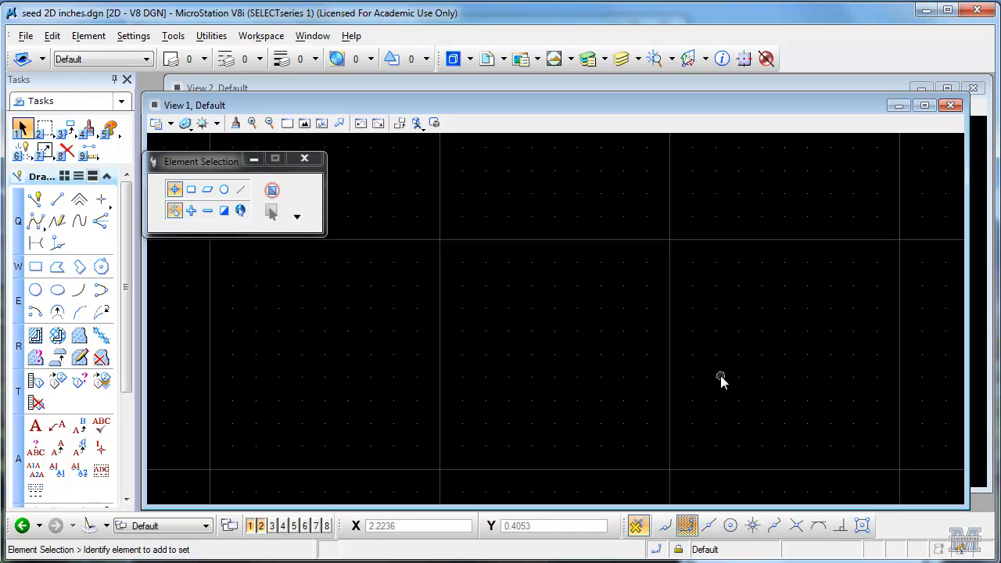
{"action": "mouse_move", "coordinate": [820, 108]}
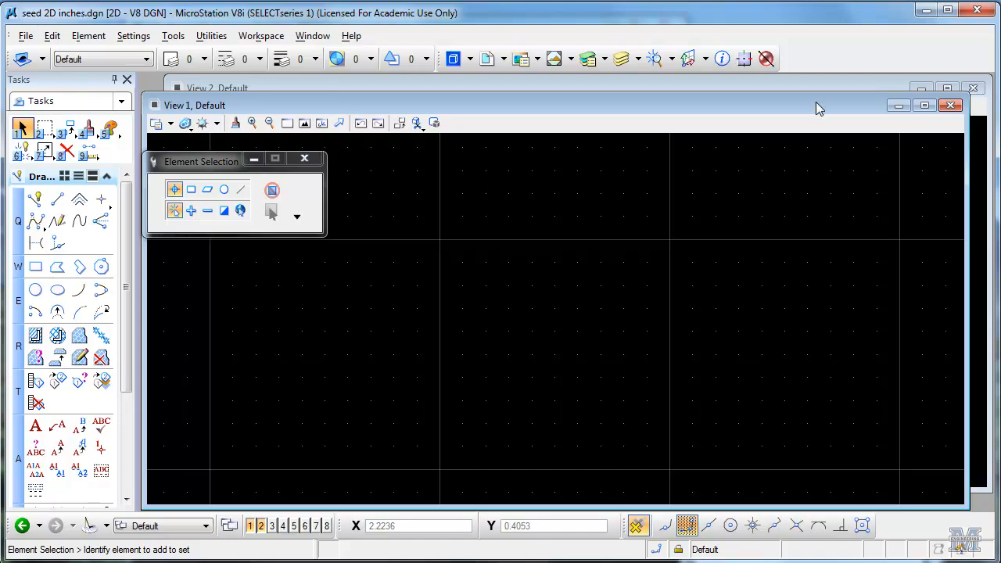
{"action": "mouse_move", "coordinate": [935, 112]}
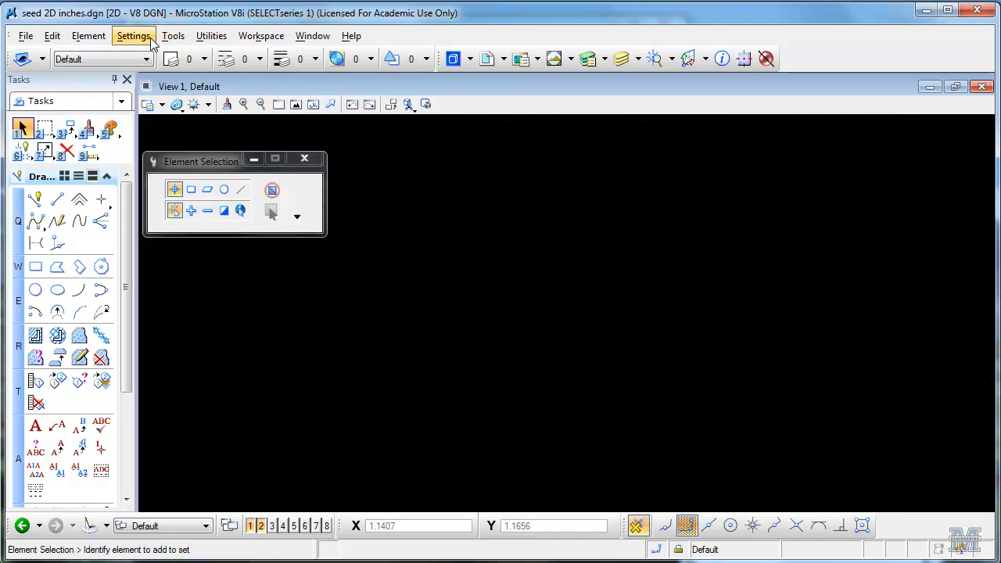
- Set the design file's master unit to Inches with 1/4 accuracy and confirm the working units
{"action": "left_click", "coordinate": [133, 36]}
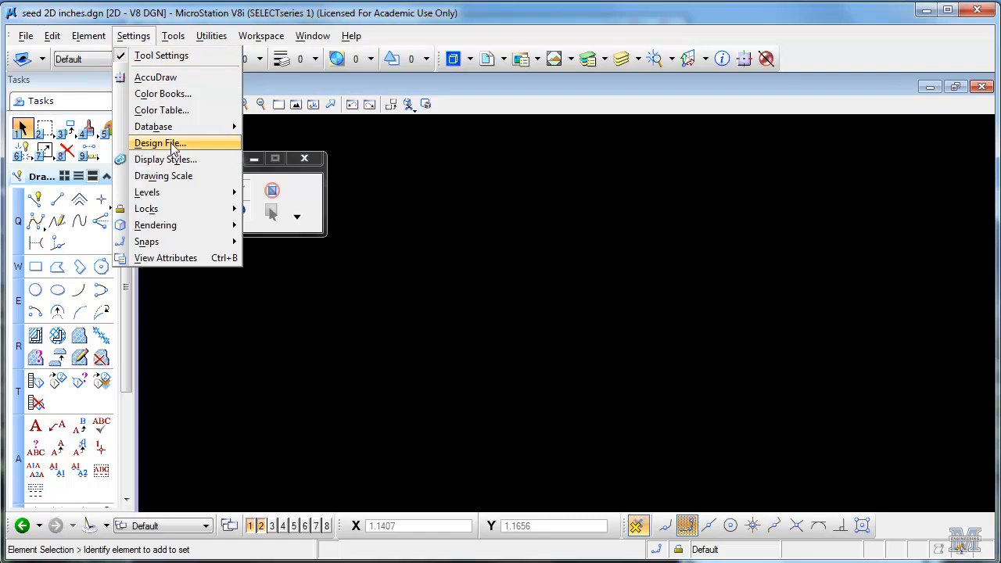
{"action": "left_click", "coordinate": [159, 144]}
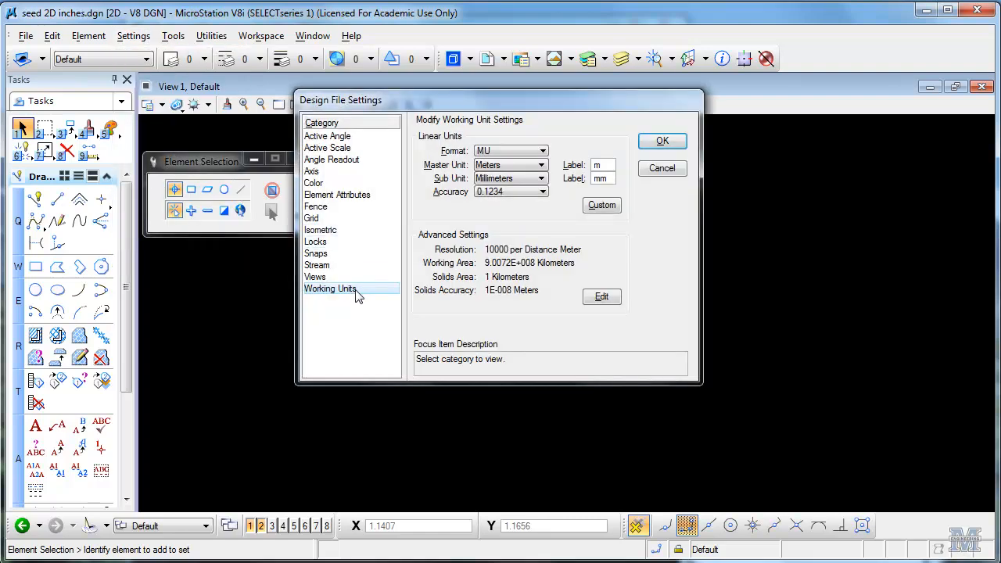
{"action": "left_click", "coordinate": [541, 165]}
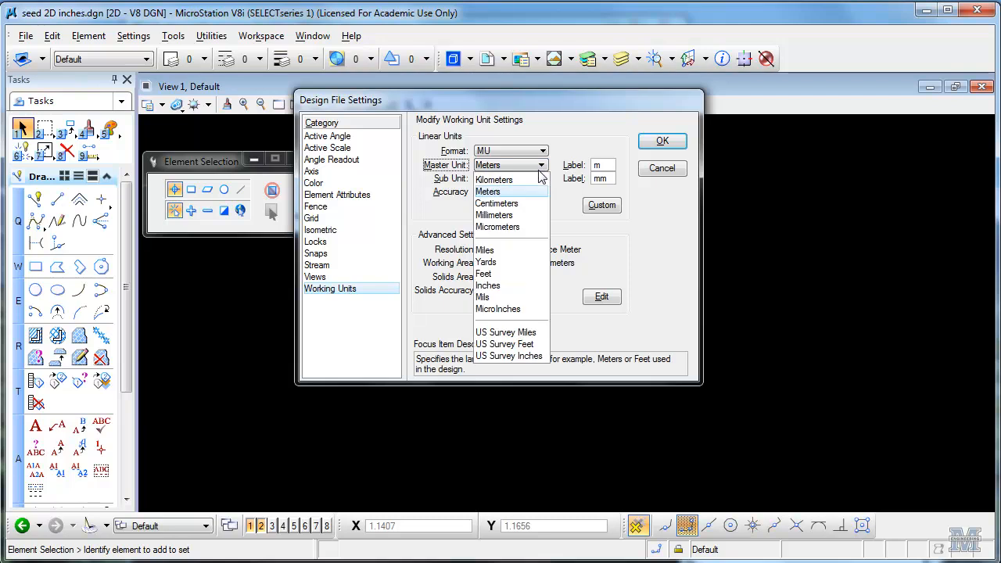
{"action": "left_click", "coordinate": [488, 285]}
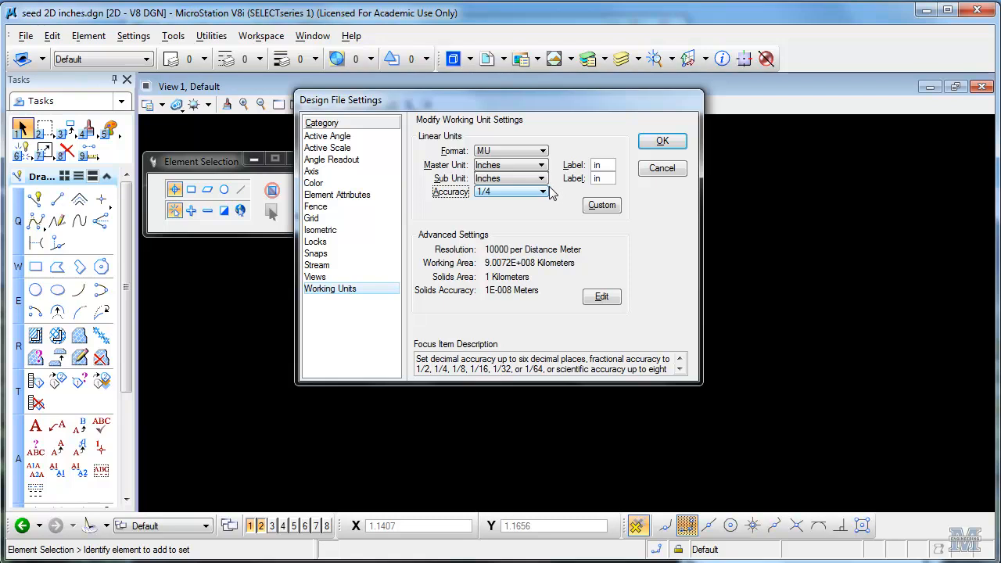
{"action": "left_click", "coordinate": [662, 141]}
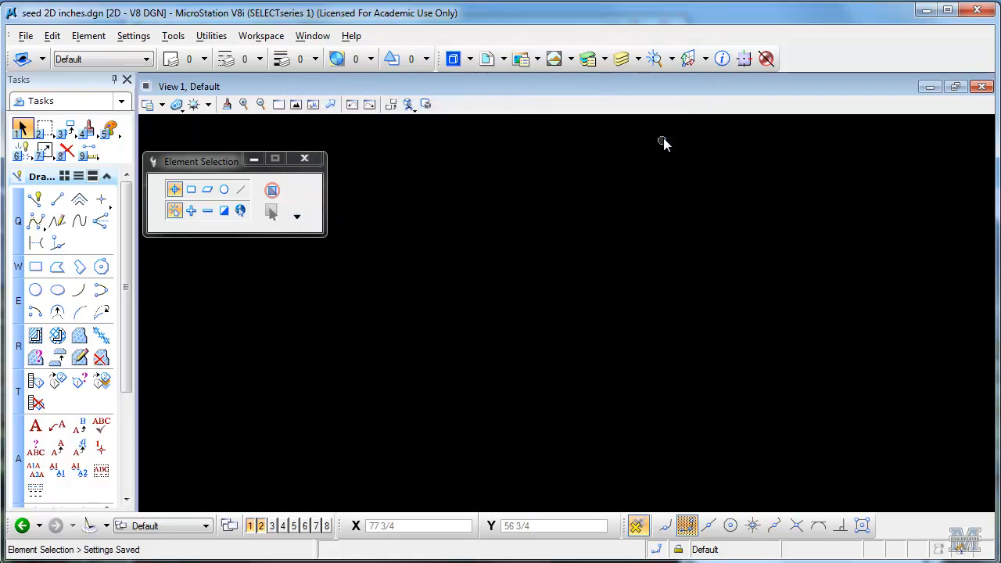
- Start a new design file and enter 'week 3' as its file name
{"action": "left_click", "coordinate": [25, 34]}
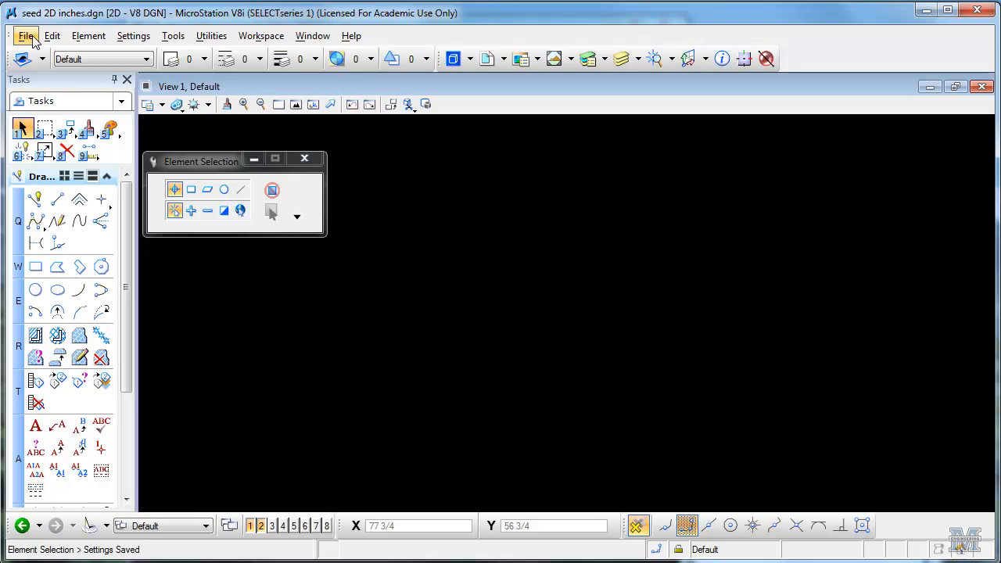
{"action": "left_click", "coordinate": [25, 35]}
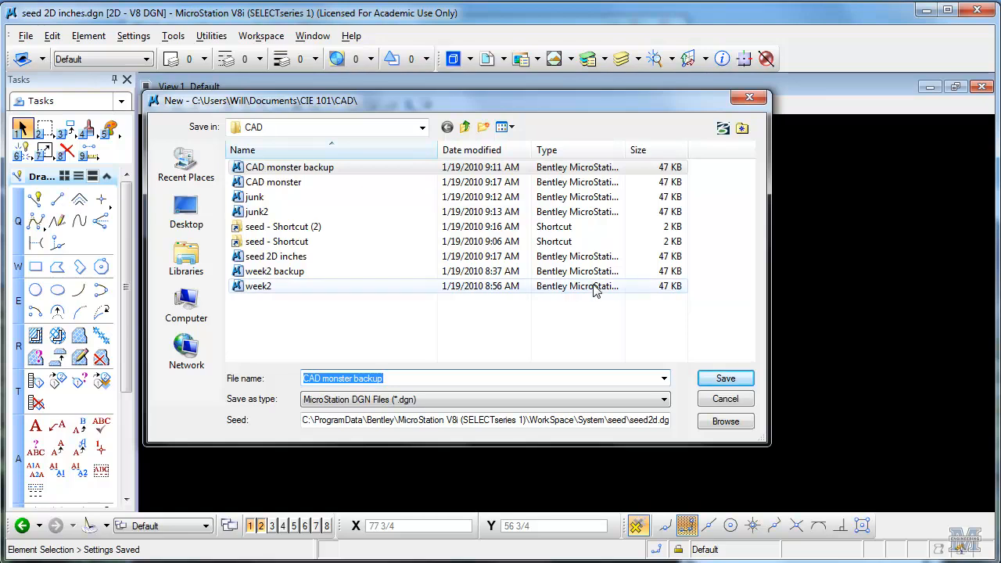
{"action": "type", "text": "week 3"}
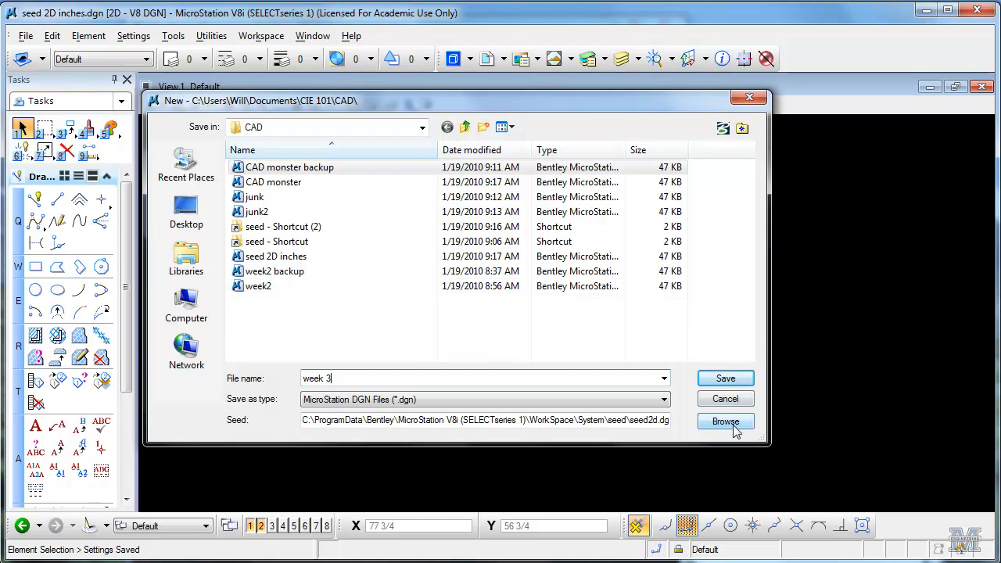
- Pick 'seed 2D inches' from the CIE 101 library as the seed and create the week 3 drawing
{"action": "left_click", "coordinate": [726, 422]}
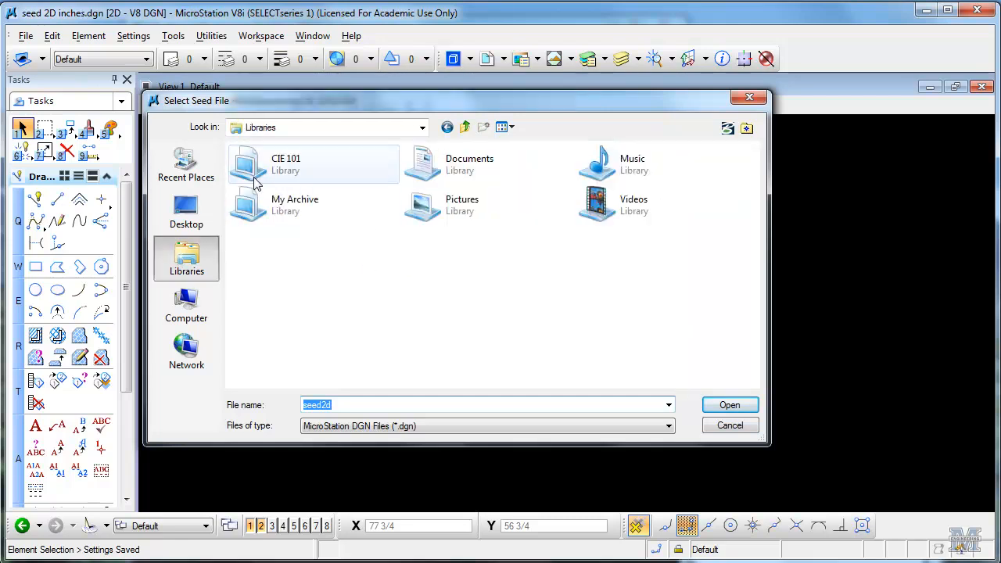
{"action": "double_click", "coordinate": [285, 165]}
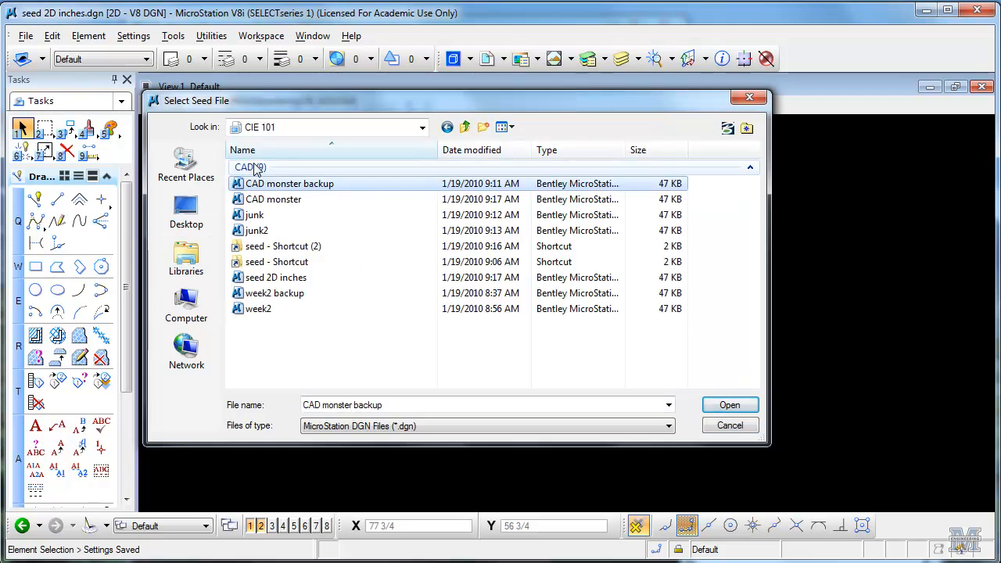
{"action": "mouse_move", "coordinate": [275, 308]}
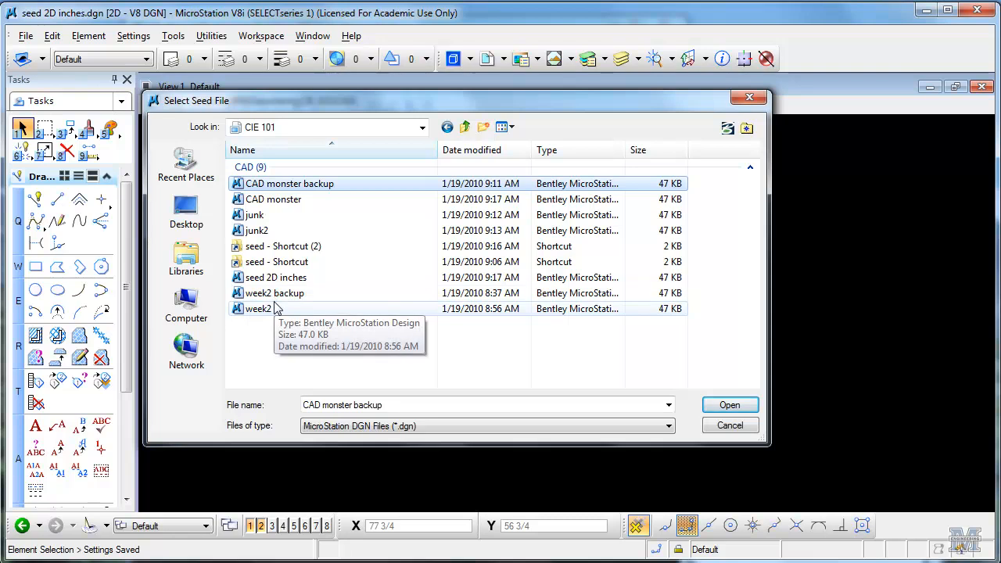
{"action": "left_click", "coordinate": [275, 278]}
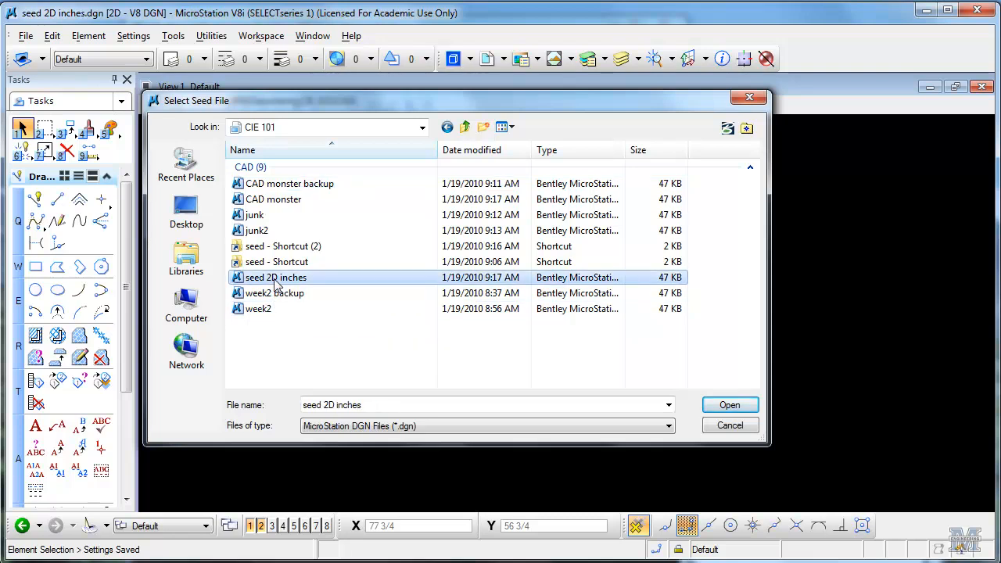
{"action": "mouse_move", "coordinate": [728, 403]}
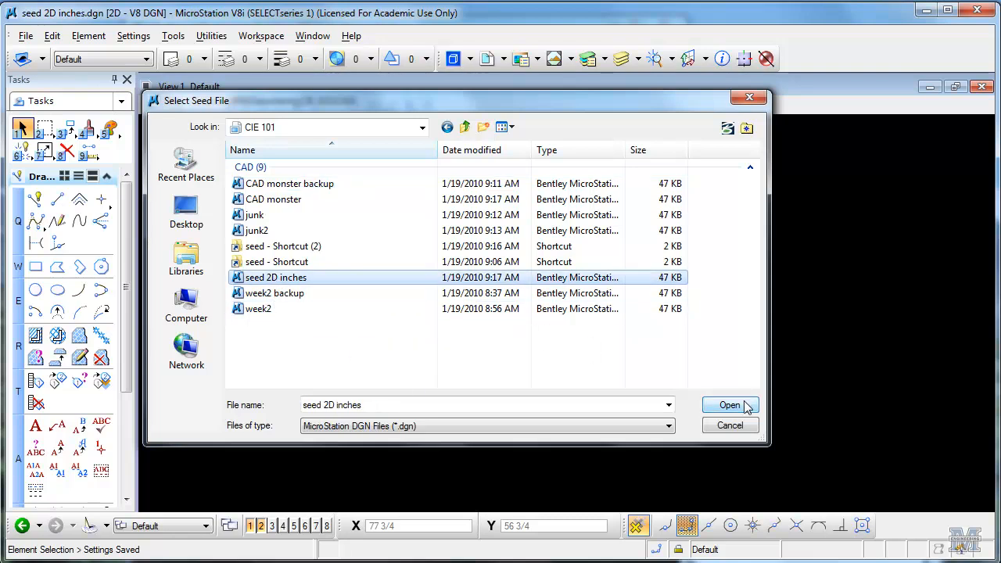
{"action": "left_click", "coordinate": [729, 403]}
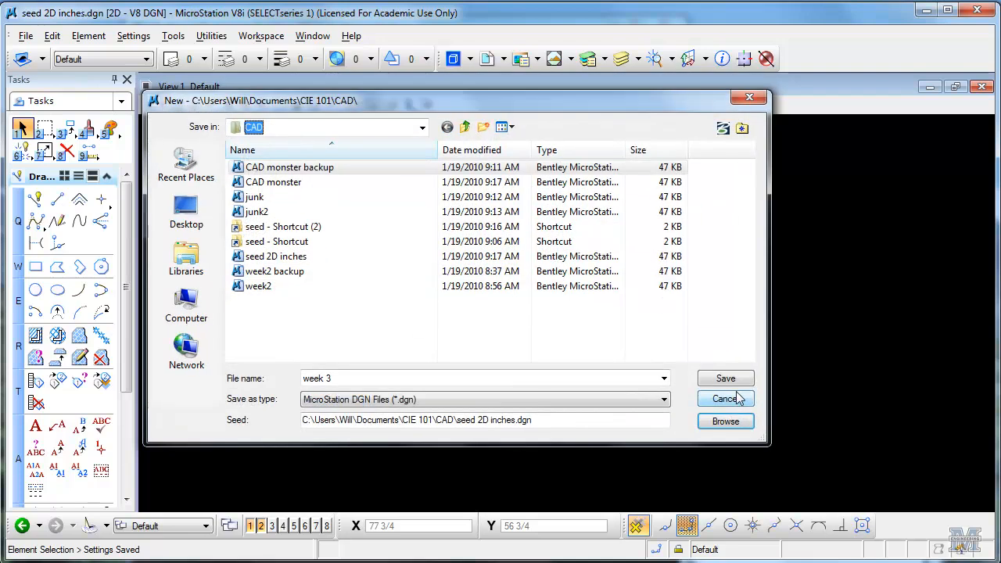
{"action": "mouse_move", "coordinate": [726, 376]}
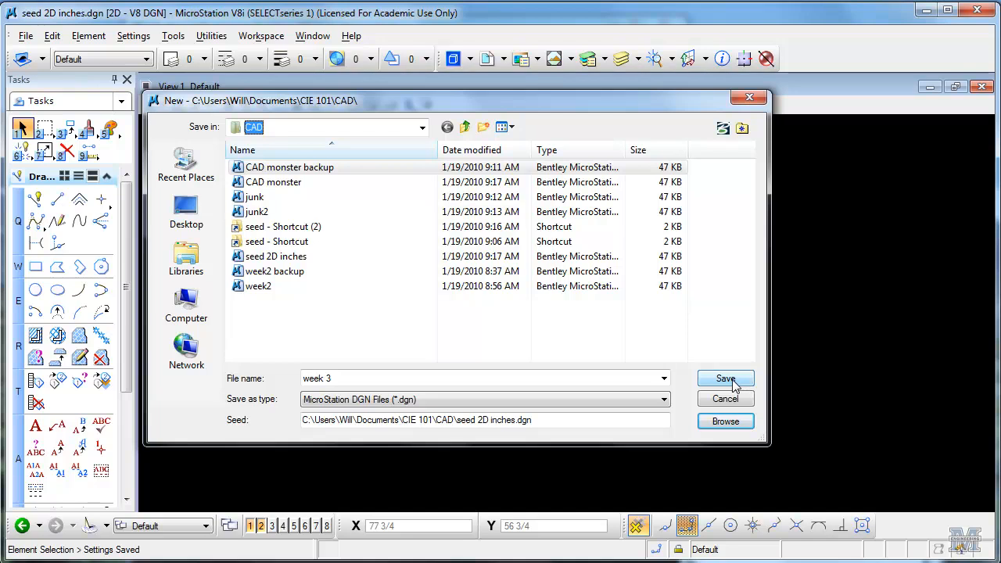
{"action": "left_click", "coordinate": [724, 379]}
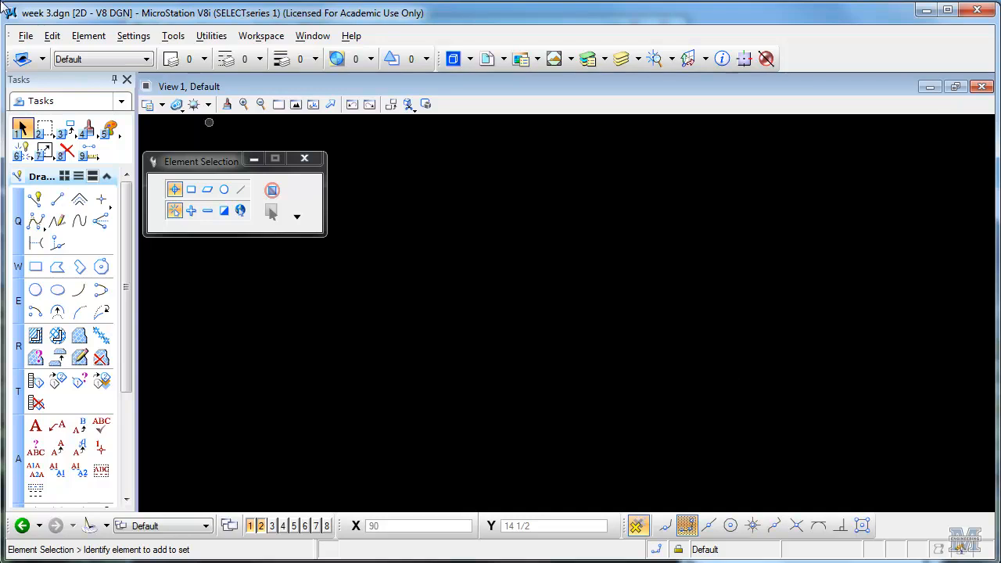
{"action": "mouse_move", "coordinate": [71, 19]}
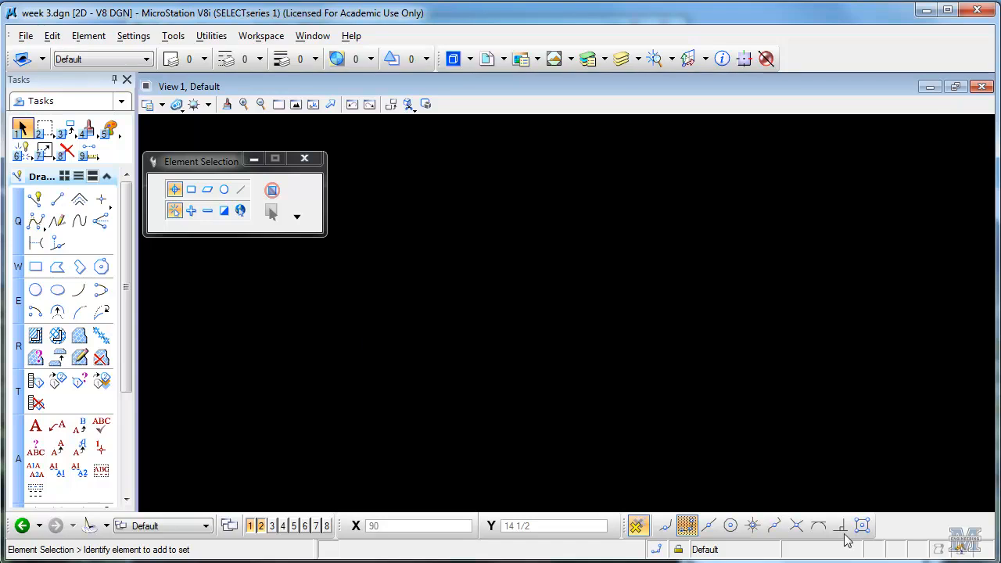
{"action": "mouse_move", "coordinate": [416, 279]}
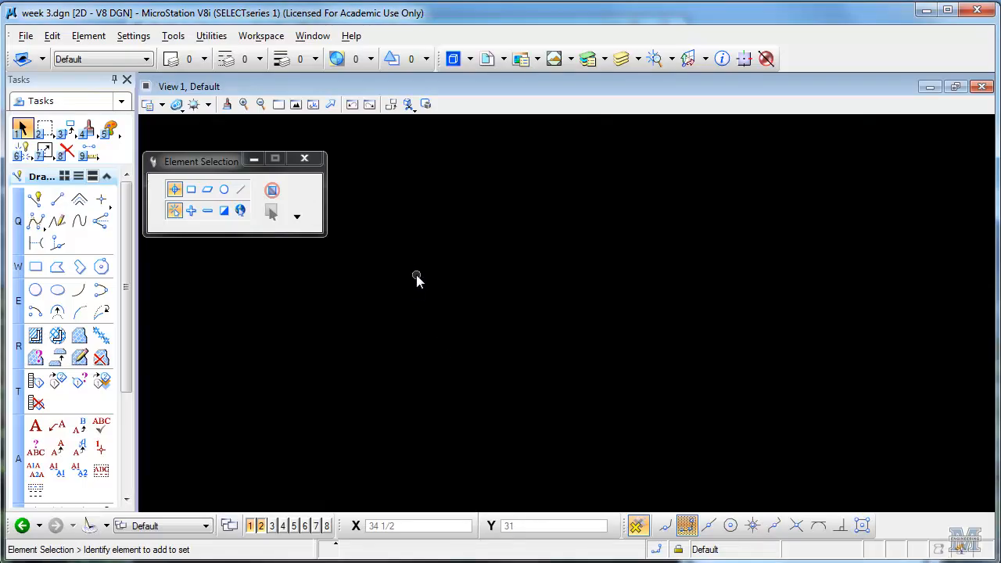
{"action": "mouse_move", "coordinate": [428, 283]}
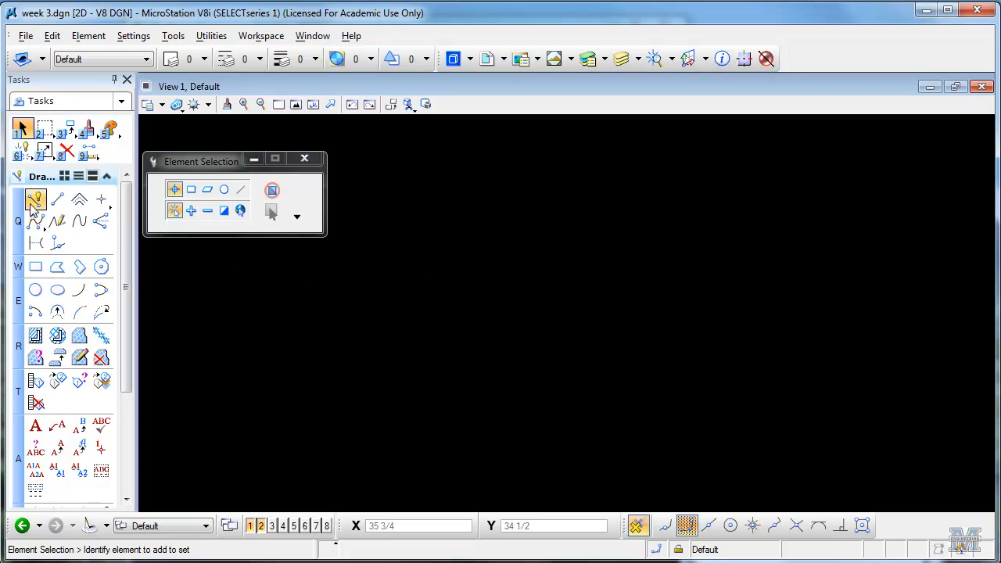
- Start a horizontal SmartLine from a point in the empty week 3 view
{"action": "left_click", "coordinate": [34, 198]}
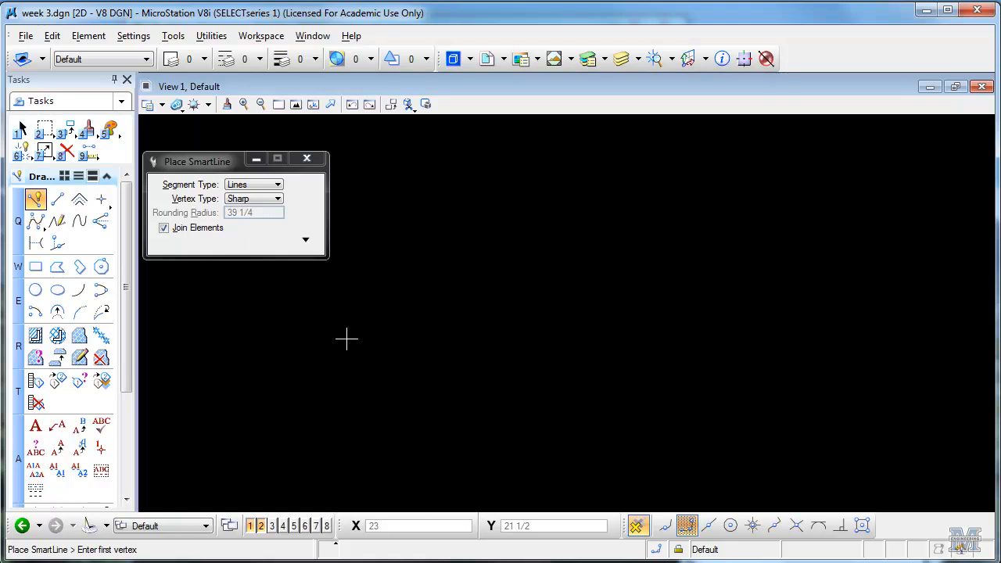
{"action": "left_click", "coordinate": [347, 340]}
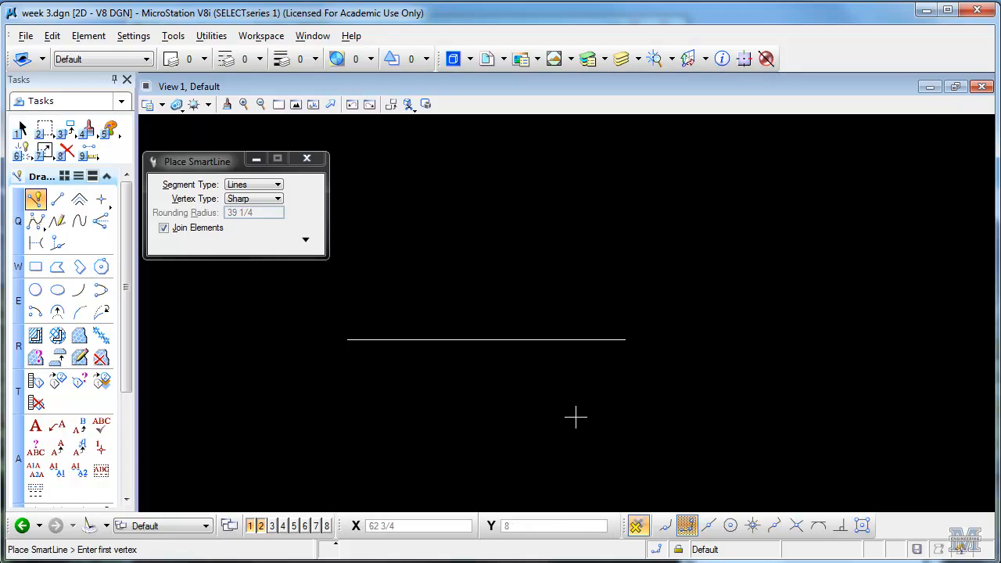
{"action": "mouse_move", "coordinate": [335, 126]}
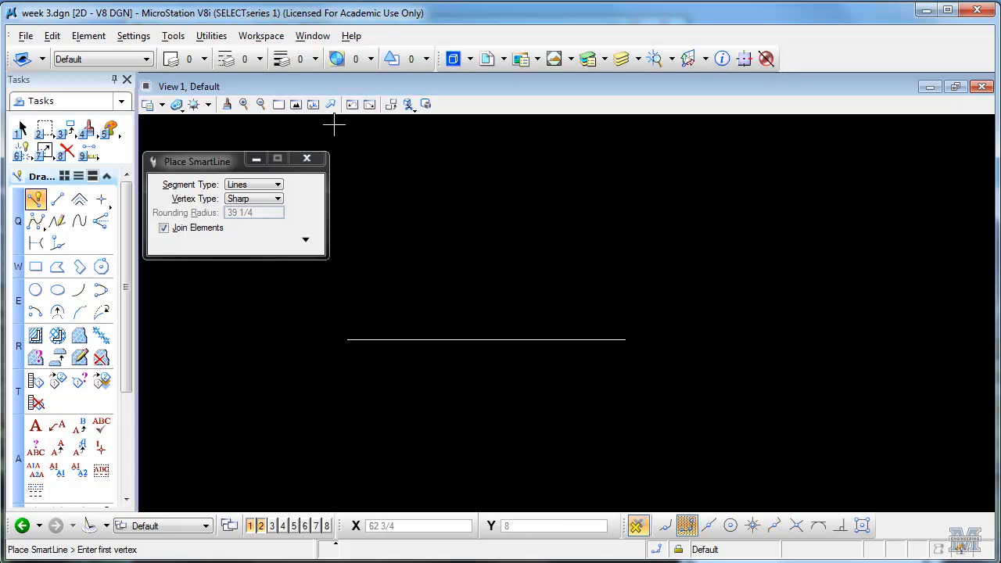
{"action": "mouse_move", "coordinate": [159, 41]}
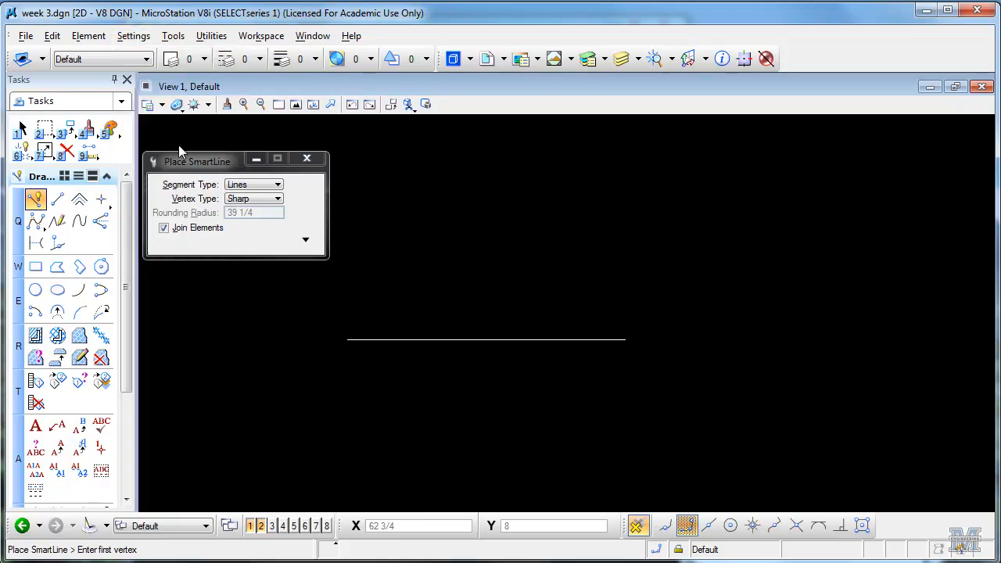
- Make feet the master unit with inch sub units and apply the new working units
{"action": "left_click", "coordinate": [541, 165]}
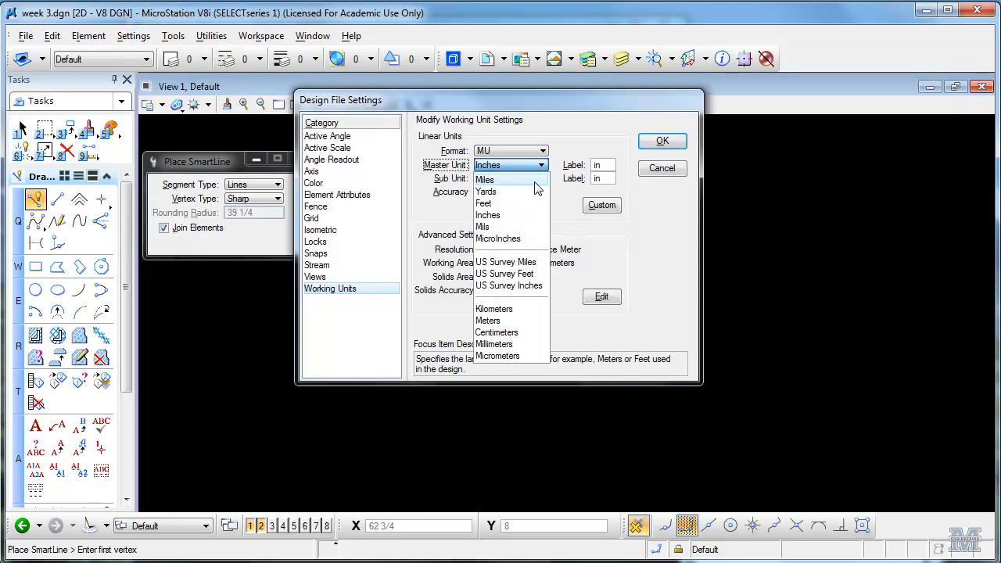
{"action": "mouse_move", "coordinate": [509, 191]}
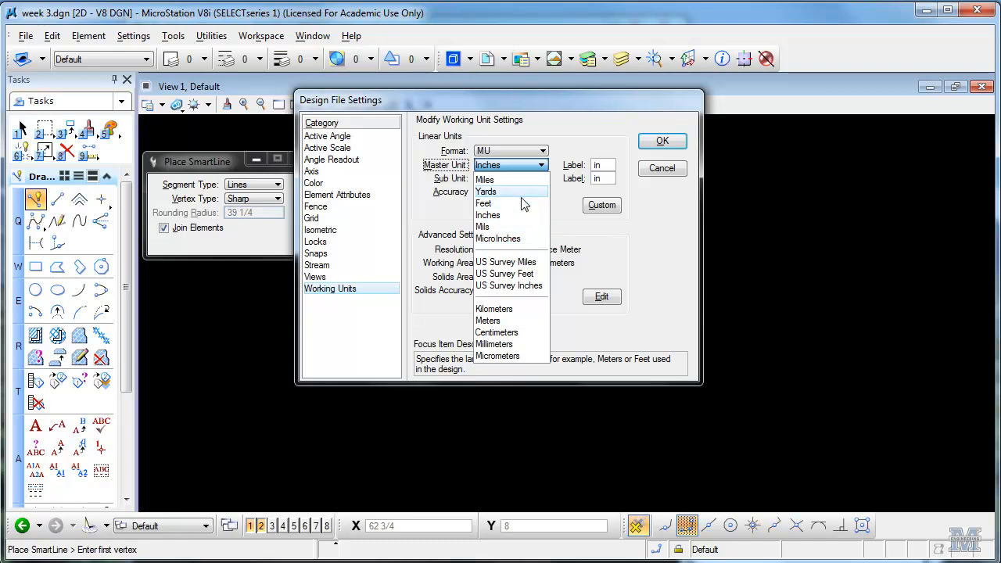
{"action": "left_click", "coordinate": [484, 203]}
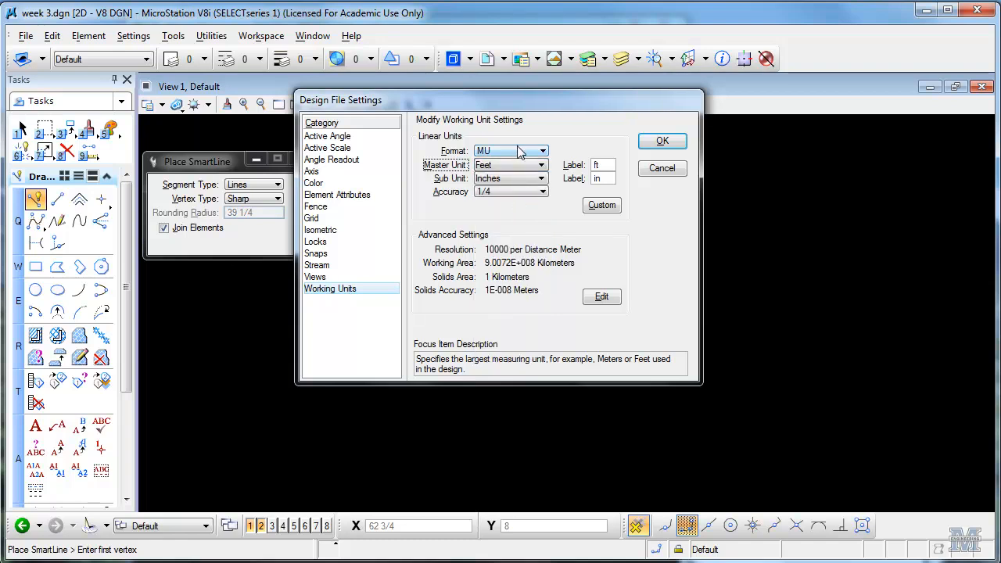
{"action": "left_click", "coordinate": [661, 140]}
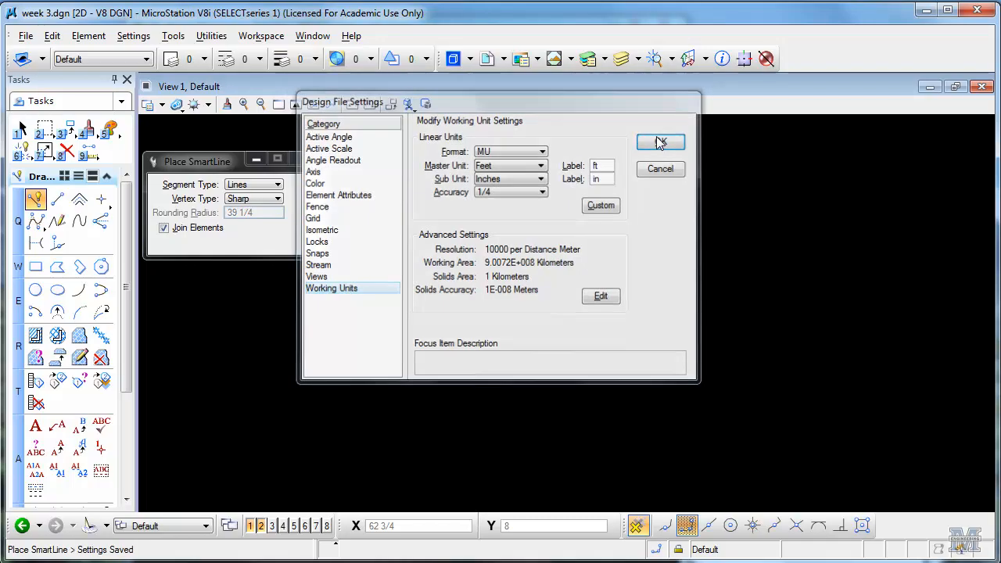
{"action": "left_click", "coordinate": [660, 142]}
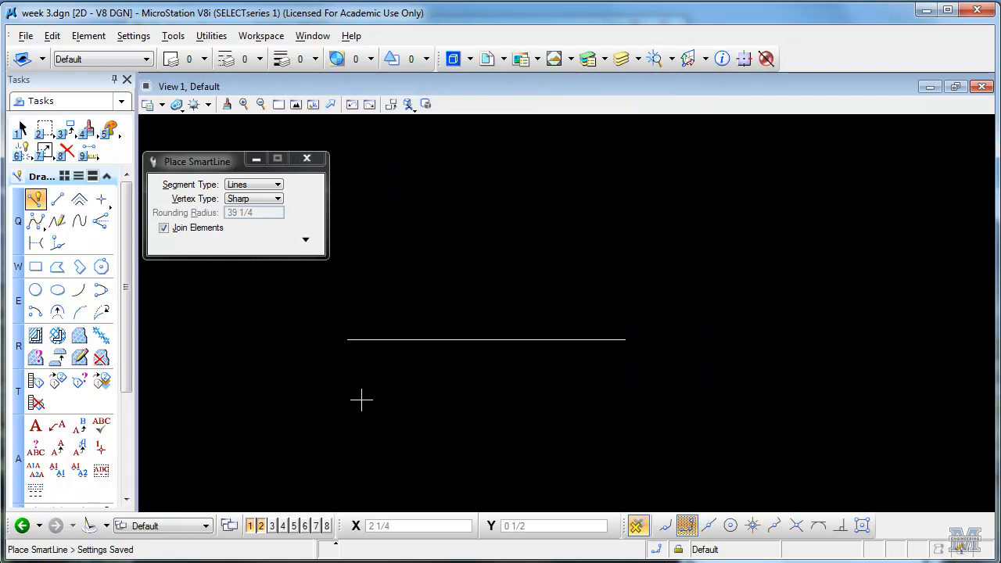
{"action": "mouse_move", "coordinate": [358, 394]}
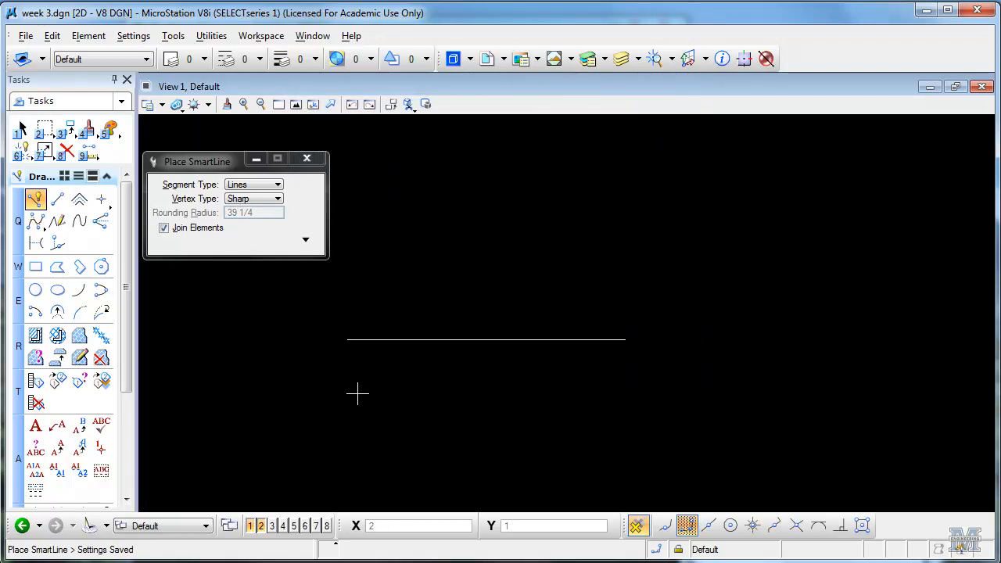
{"action": "mouse_move", "coordinate": [247, 337]}
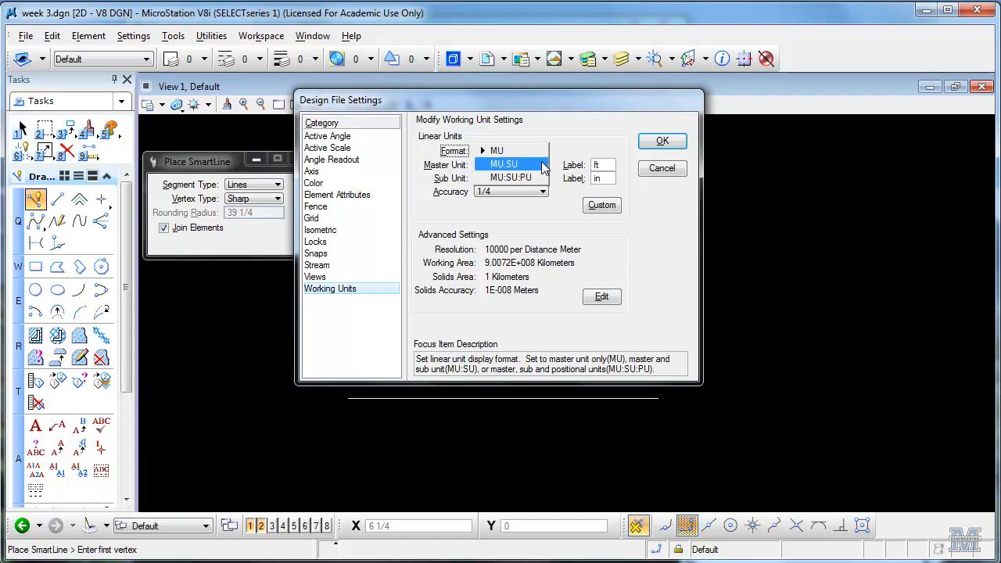
- Set the linear format to MU:SU so lengths display as feet and inches
{"action": "left_click", "coordinate": [503, 164]}
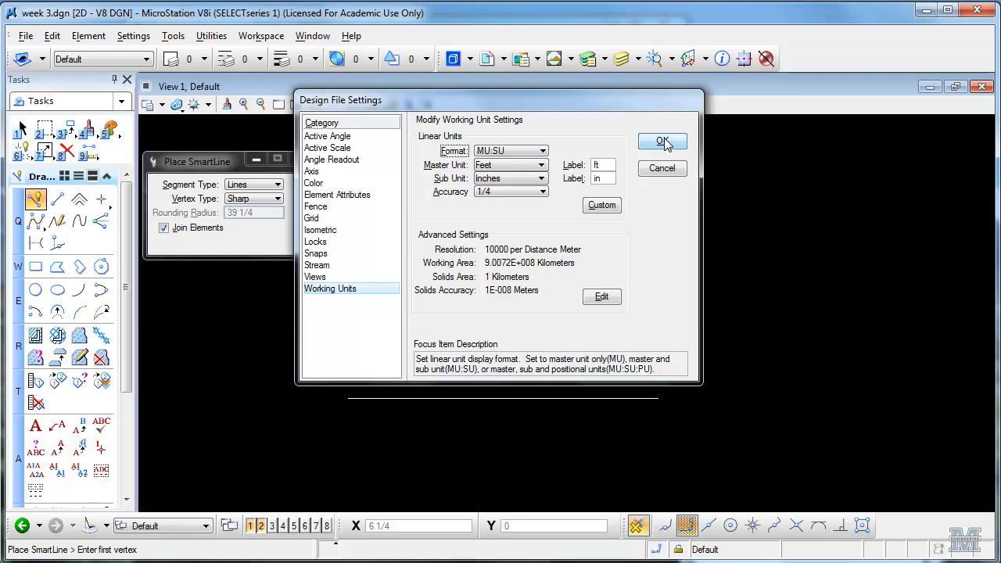
{"action": "left_click", "coordinate": [662, 140]}
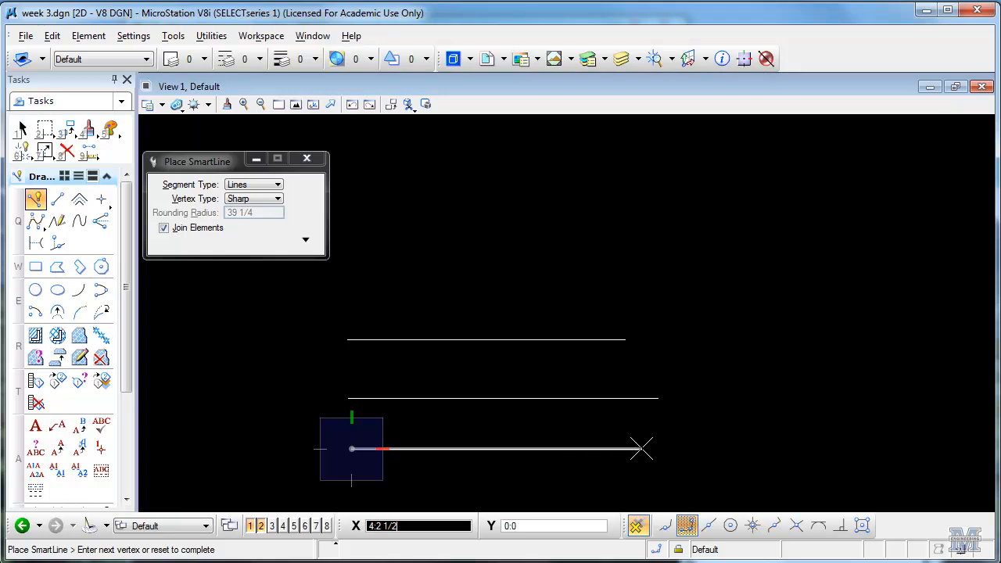
{"action": "mouse_move", "coordinate": [655, 448]}
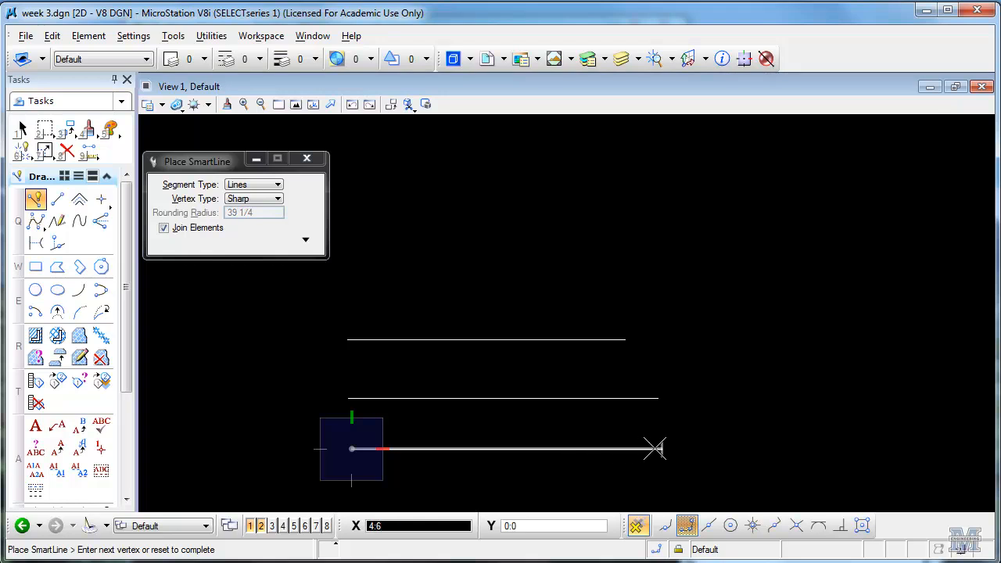
{"action": "mouse_move", "coordinate": [555, 430]}
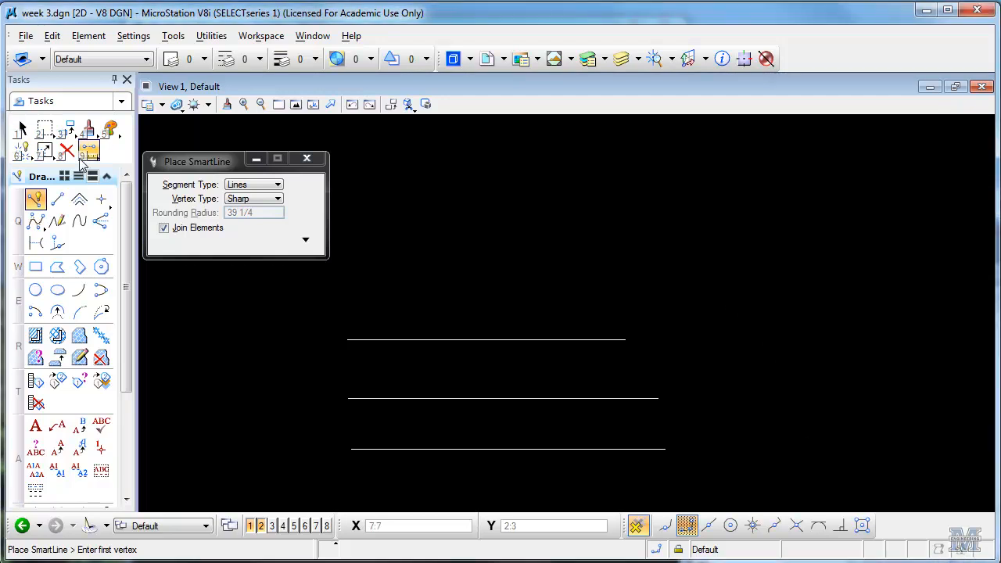
{"action": "mouse_move", "coordinate": [35, 200]}
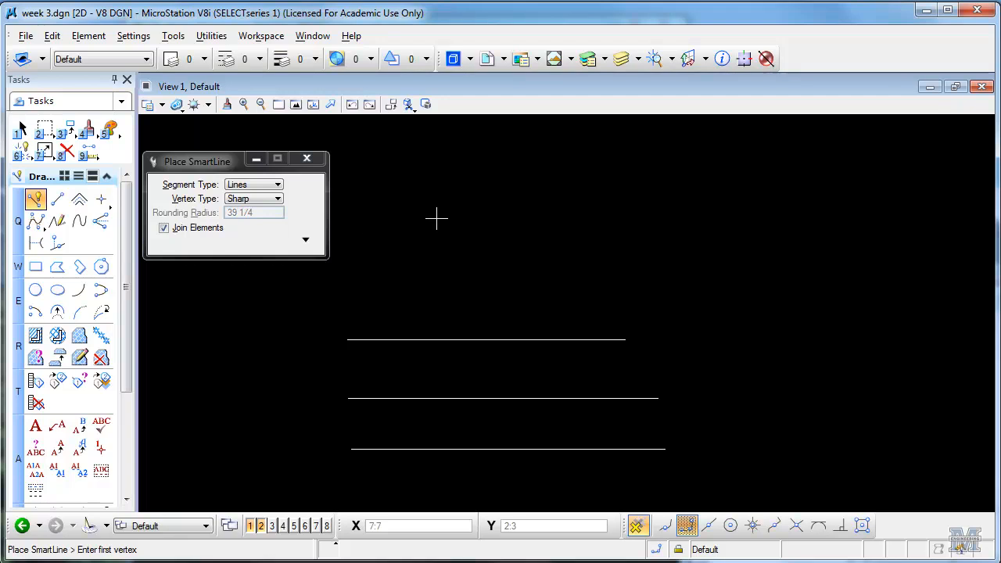
{"action": "mouse_move", "coordinate": [494, 241]}
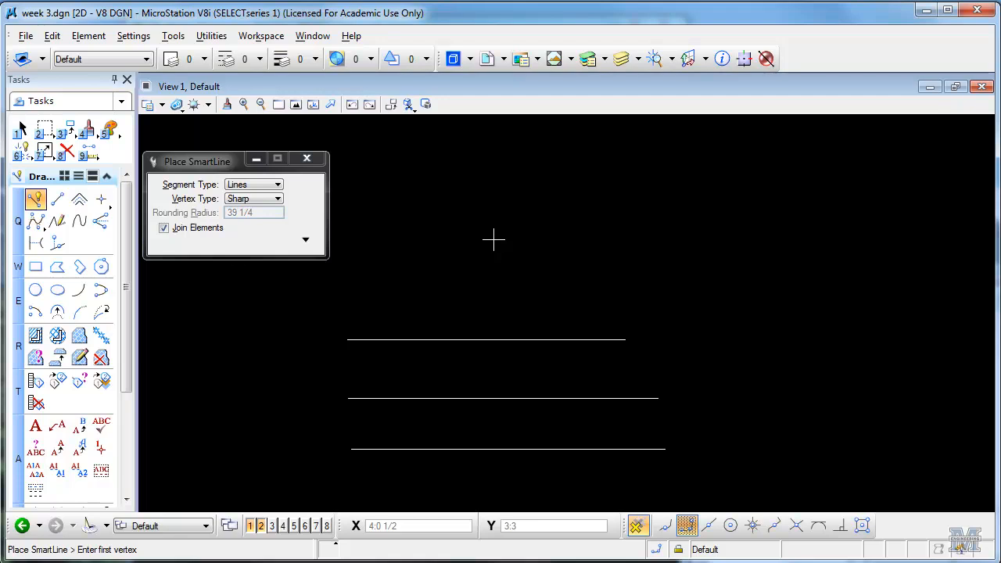
{"action": "mouse_move", "coordinate": [433, 277]}
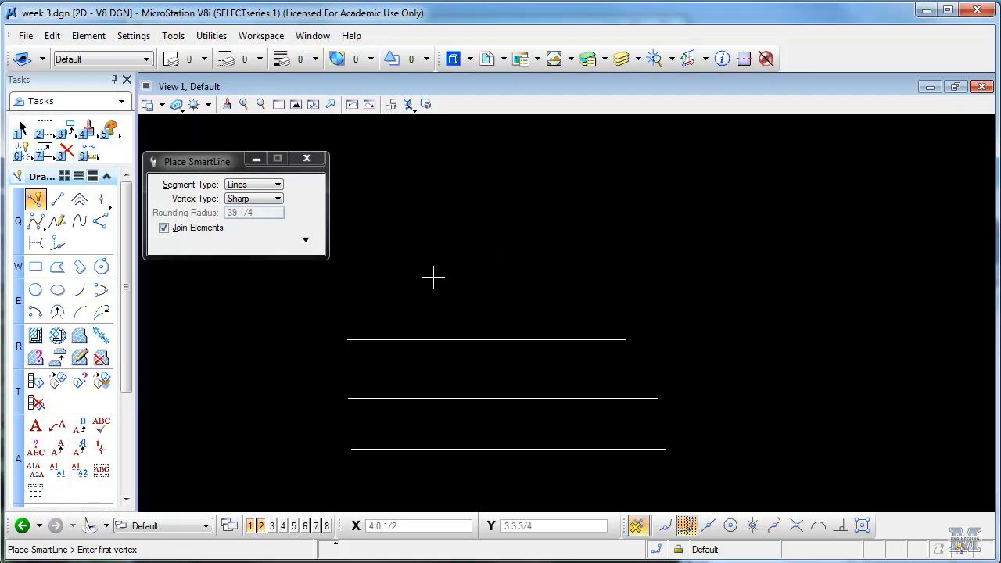
{"action": "mouse_move", "coordinate": [500, 272]}
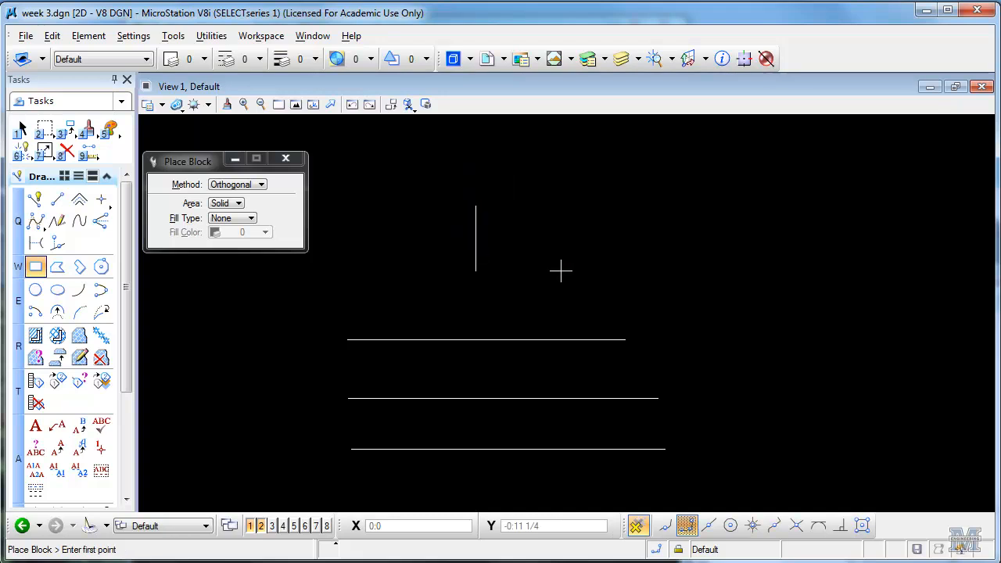
{"action": "mouse_move", "coordinate": [557, 276]}
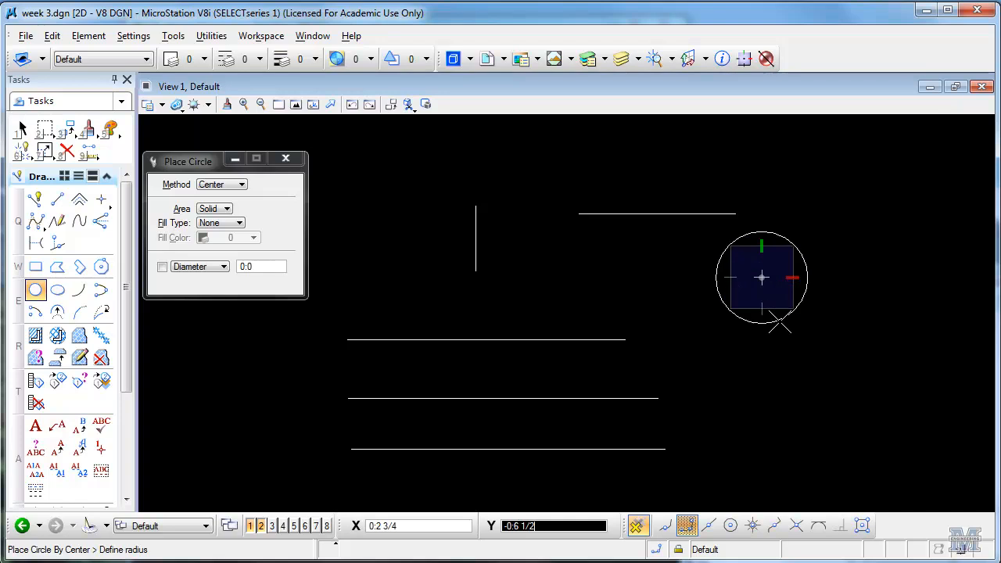
- Finish the circle above the lines by setting its radius point
{"action": "left_click", "coordinate": [760, 277]}
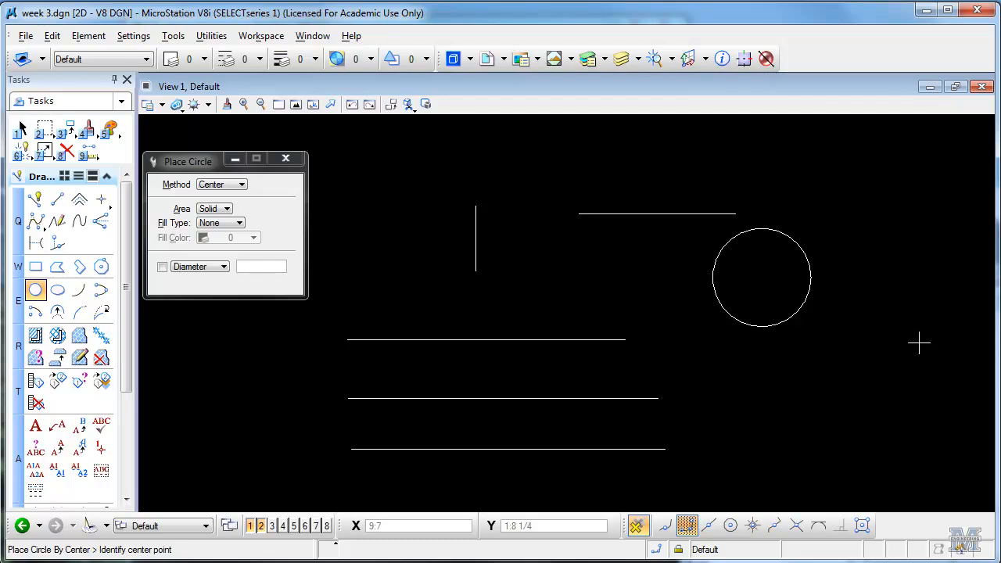
{"action": "mouse_move", "coordinate": [931, 284]}
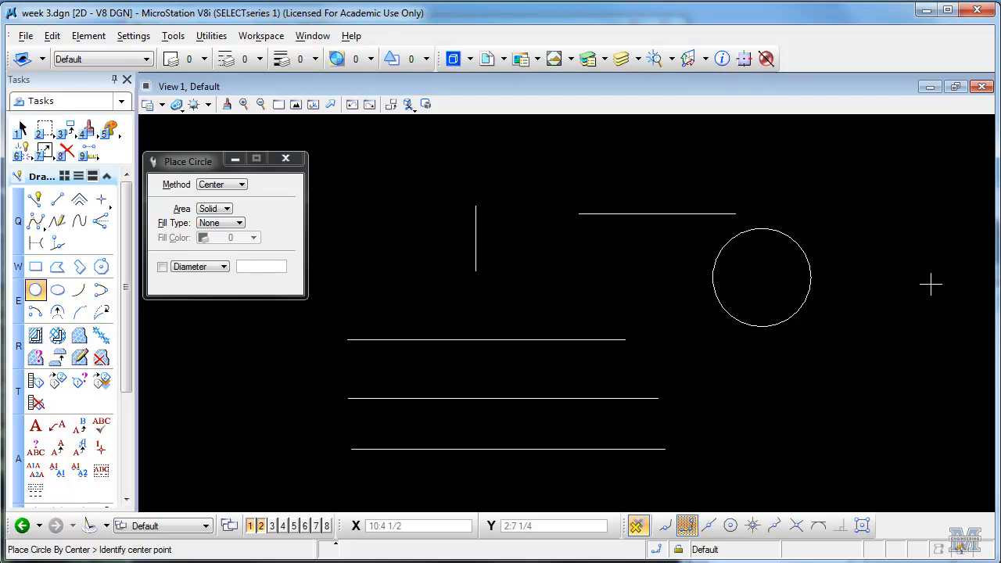
{"action": "mouse_move", "coordinate": [438, 65]}
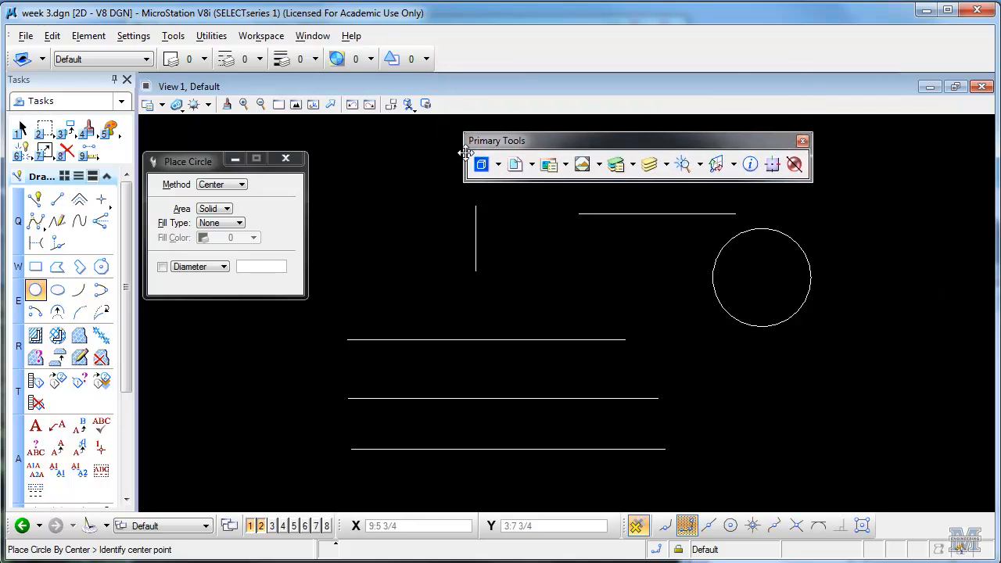
{"action": "mouse_move", "coordinate": [413, 280]}
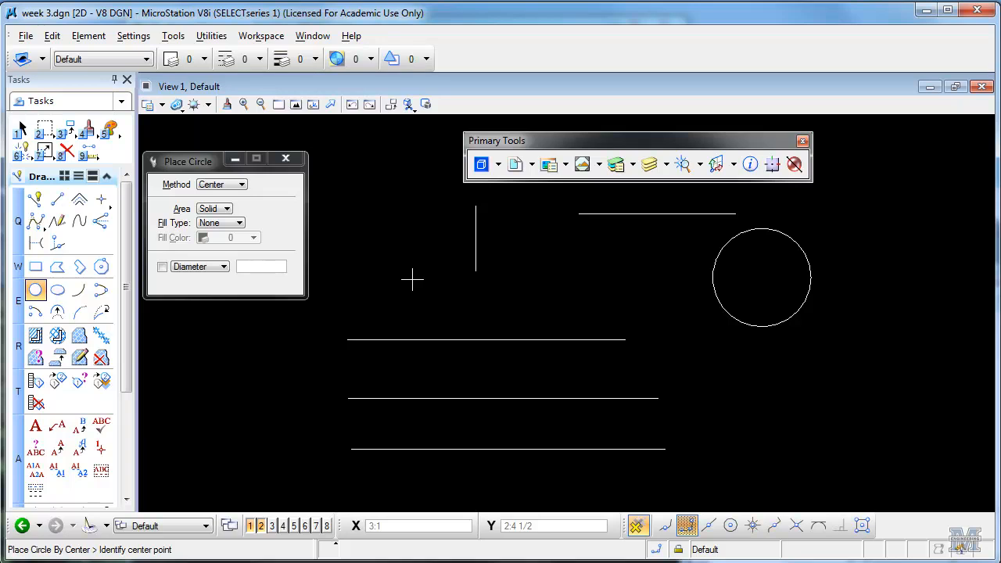
{"action": "mouse_move", "coordinate": [772, 165]}
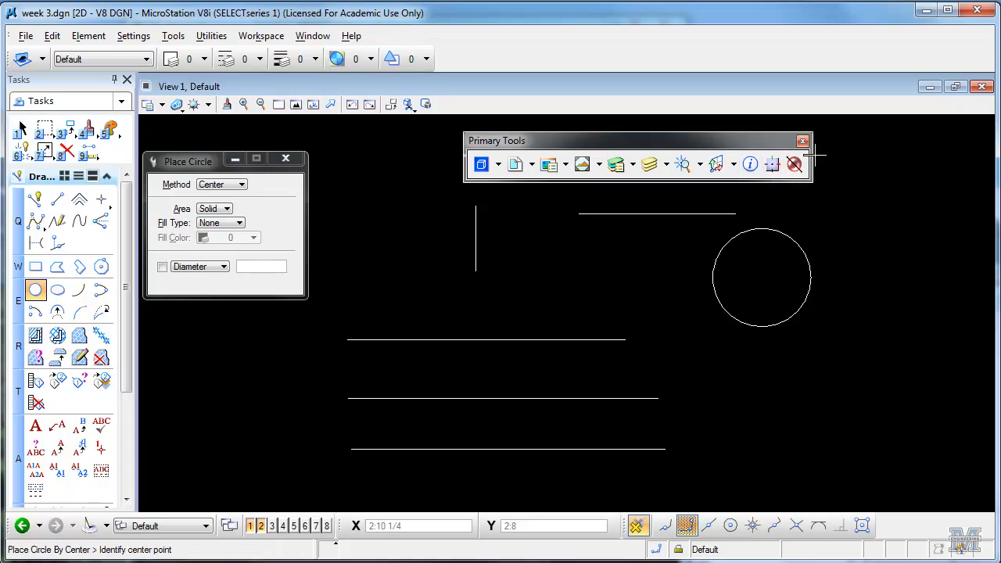
{"action": "left_click", "coordinate": [802, 141]}
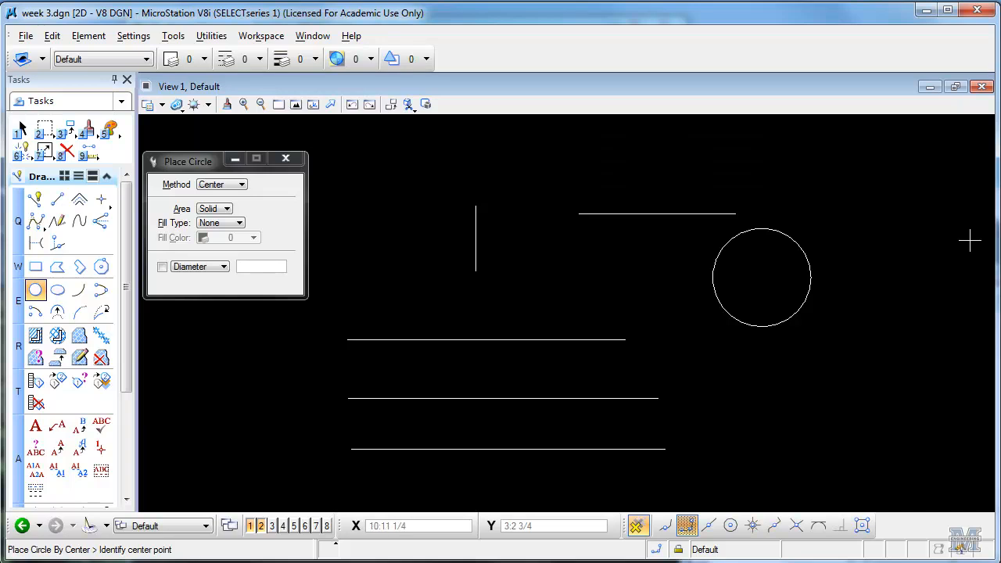
{"action": "mouse_move", "coordinate": [579, 238]}
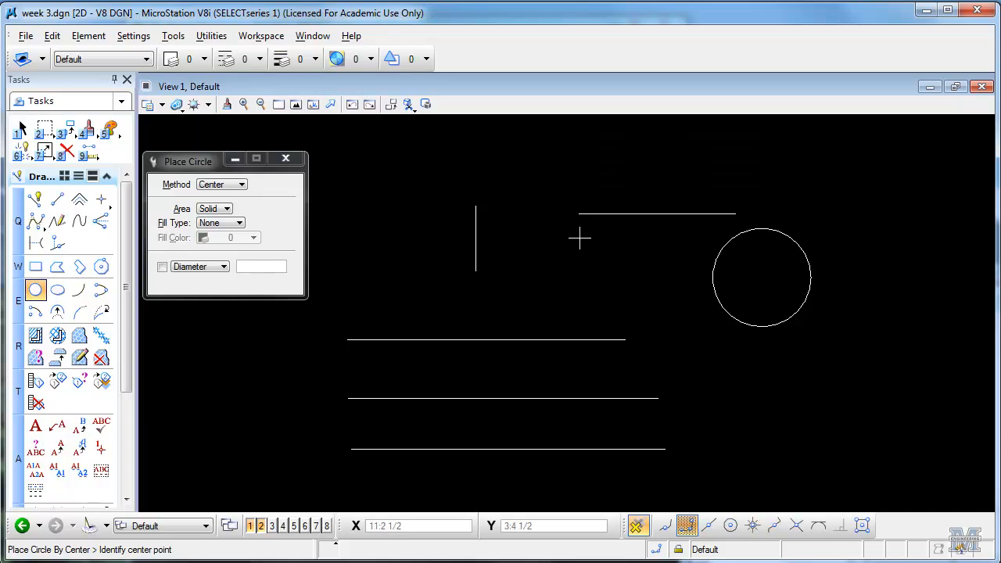
{"action": "left_click", "coordinate": [172, 35]}
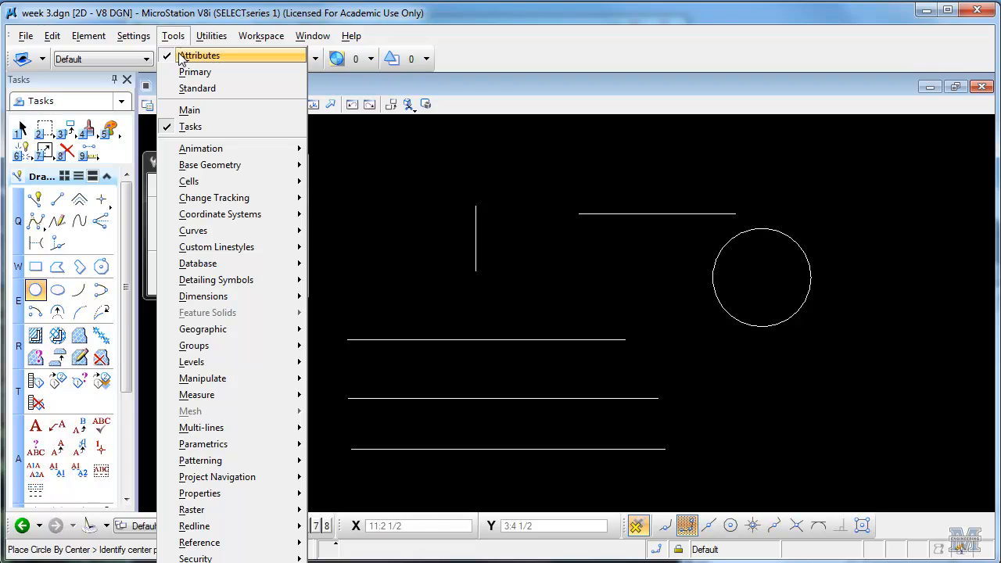
{"action": "mouse_move", "coordinate": [194, 72]}
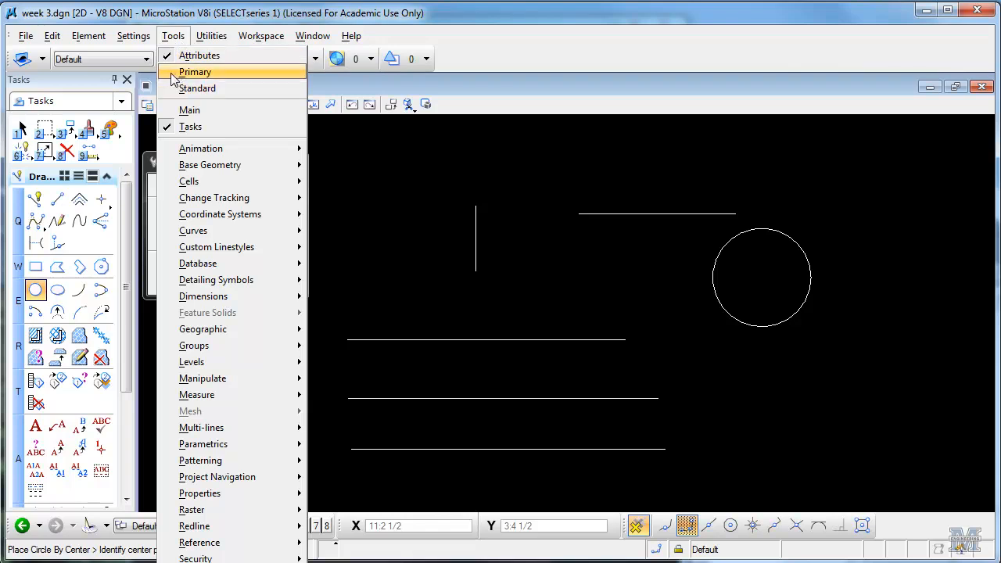
{"action": "mouse_move", "coordinate": [197, 88]}
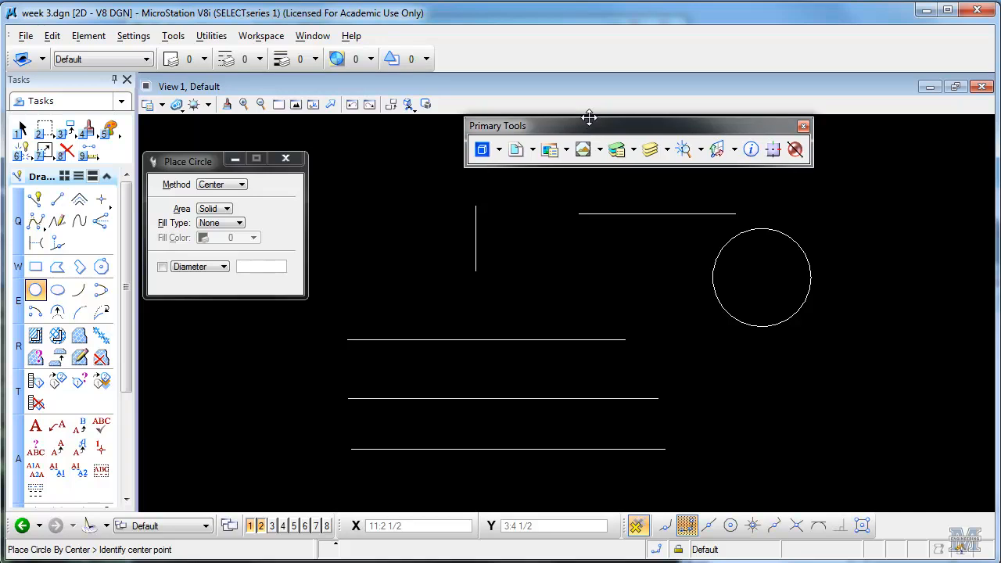
{"action": "left_click", "coordinate": [172, 34]}
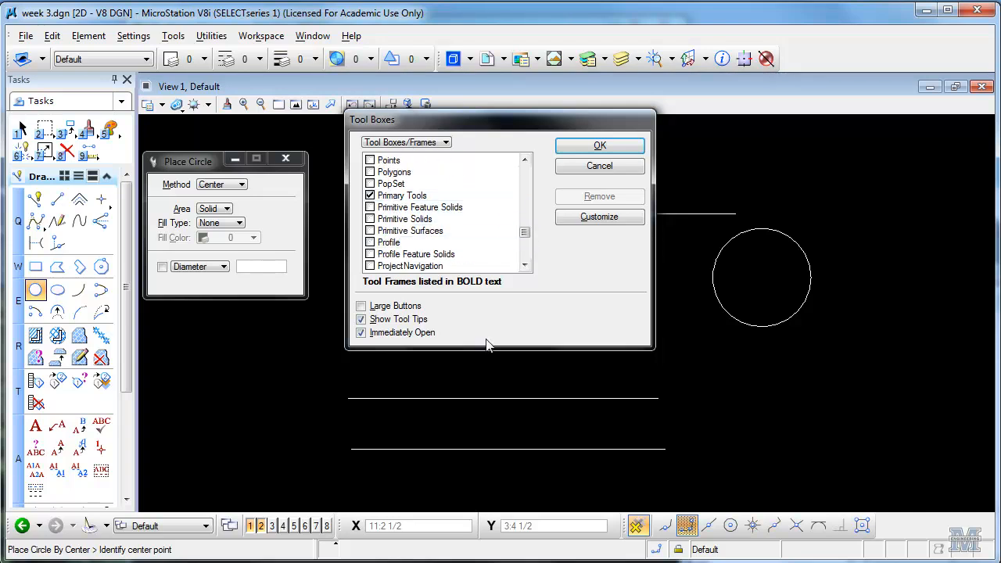
{"action": "mouse_move", "coordinate": [537, 352]}
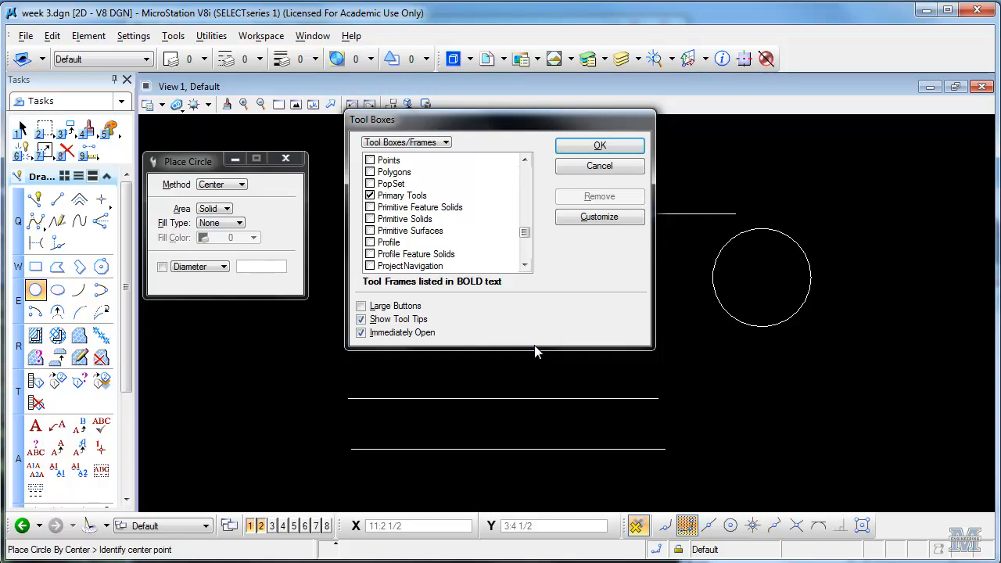
{"action": "mouse_move", "coordinate": [456, 144]}
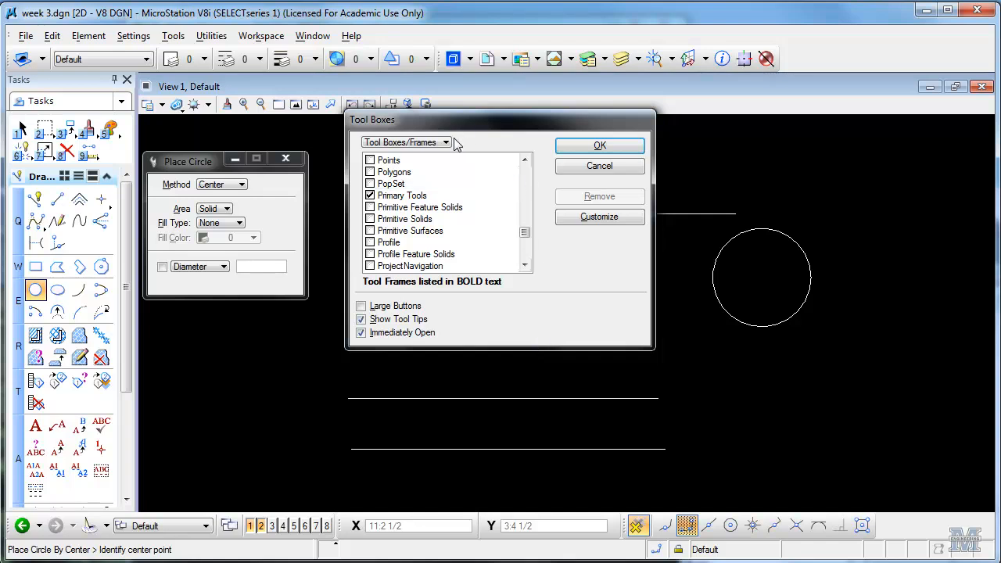